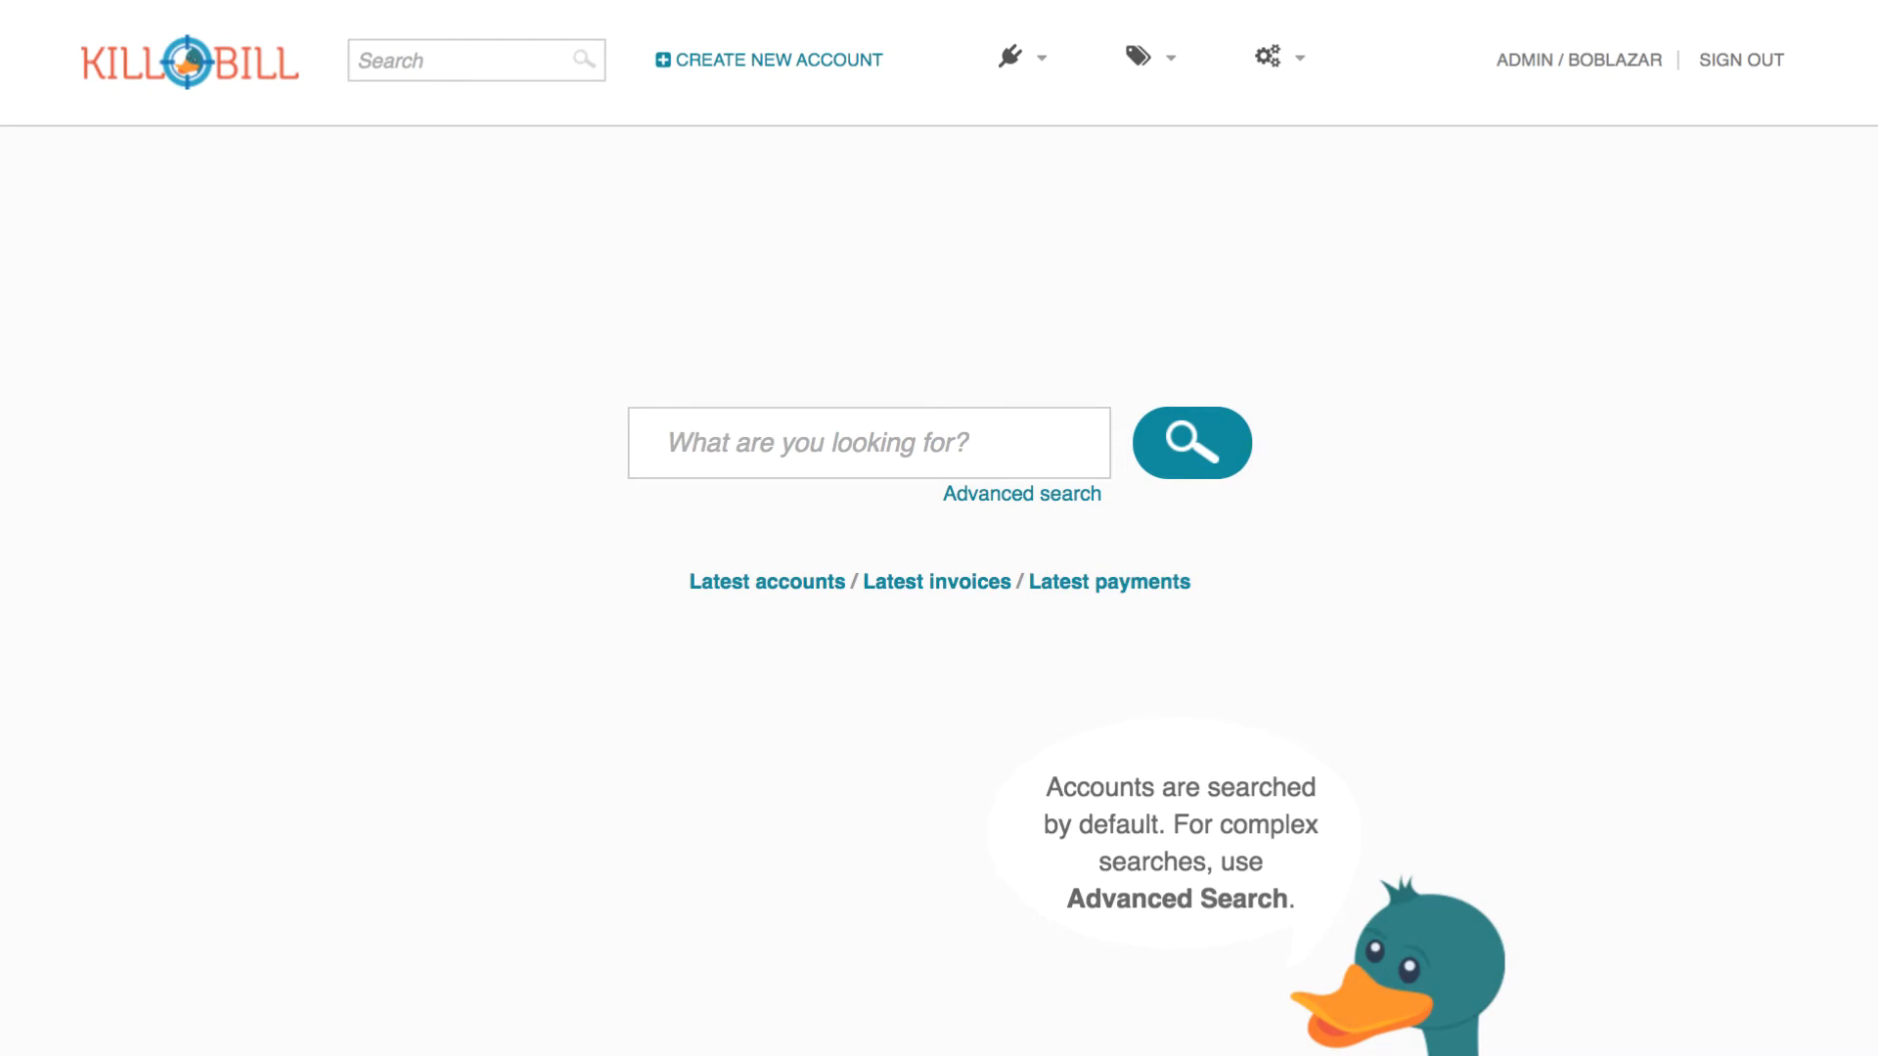
Sign out of Kaui and sign back in as admin to reach the home search page
click(1740, 60)
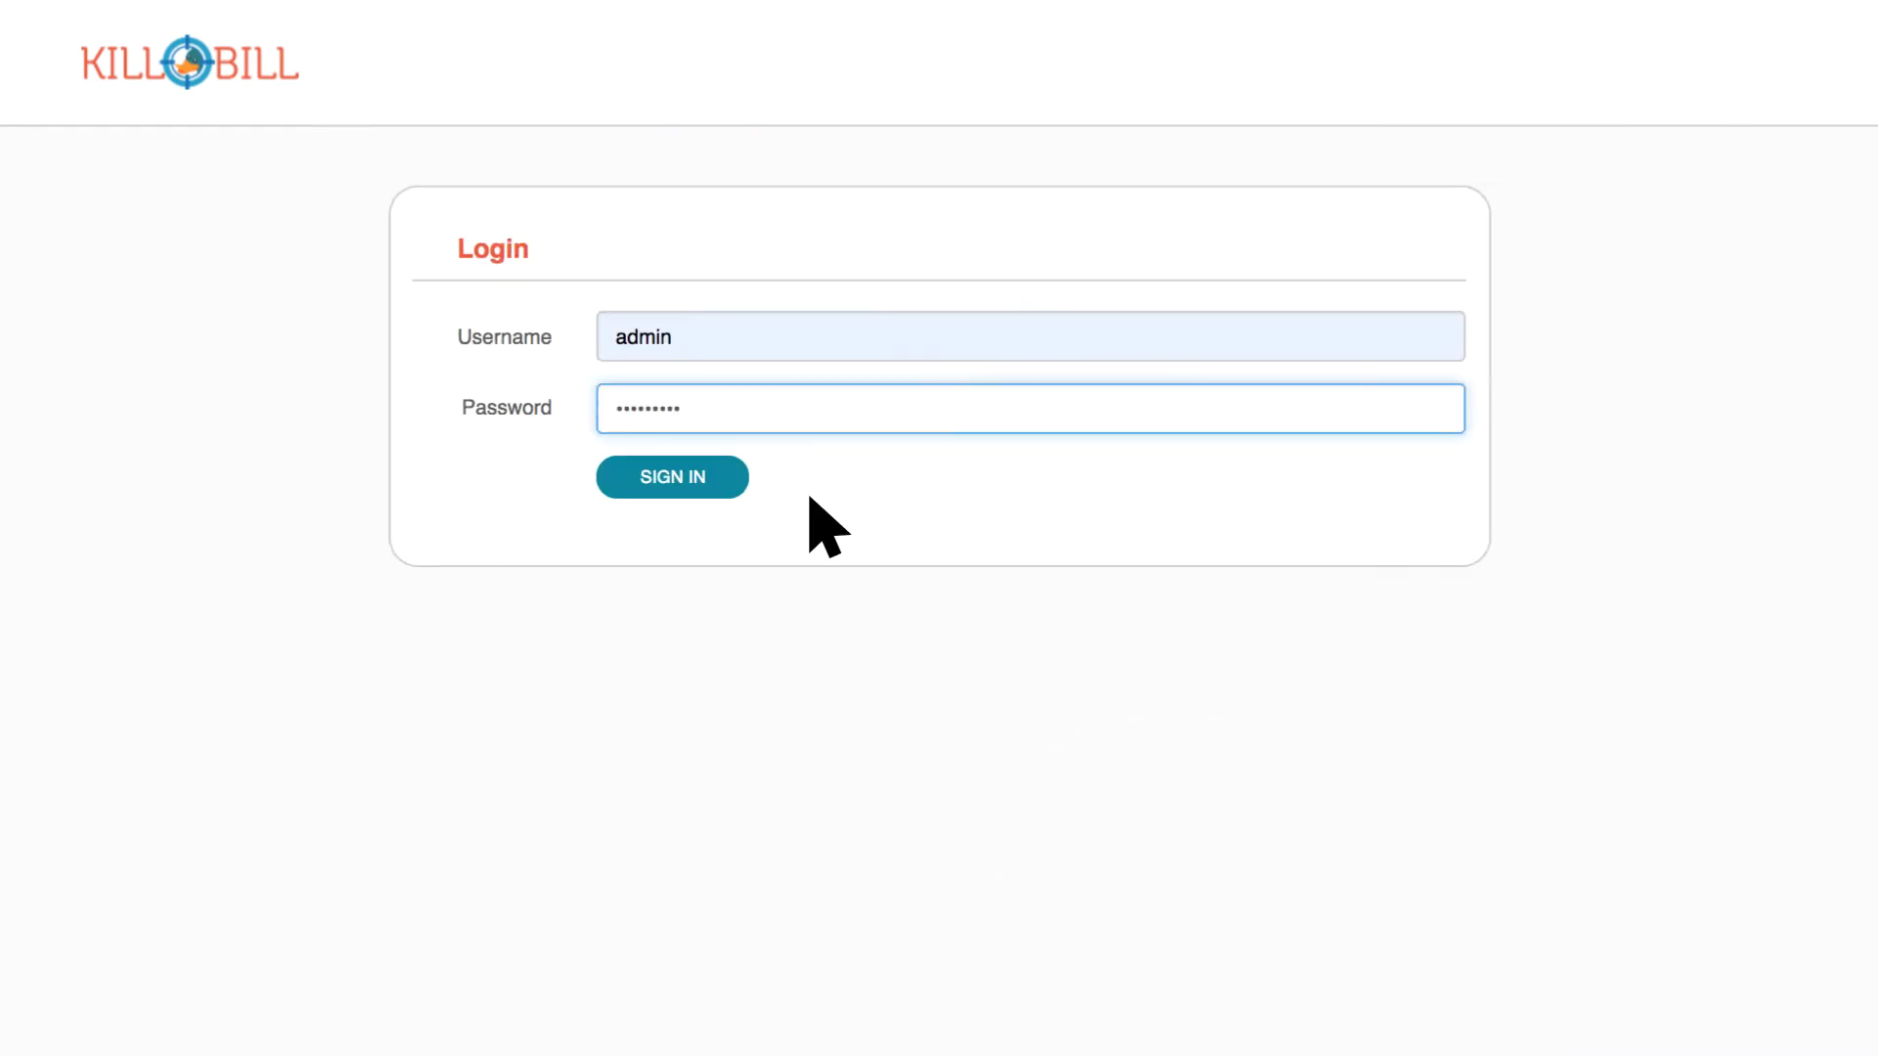
mouse_move(788, 527)
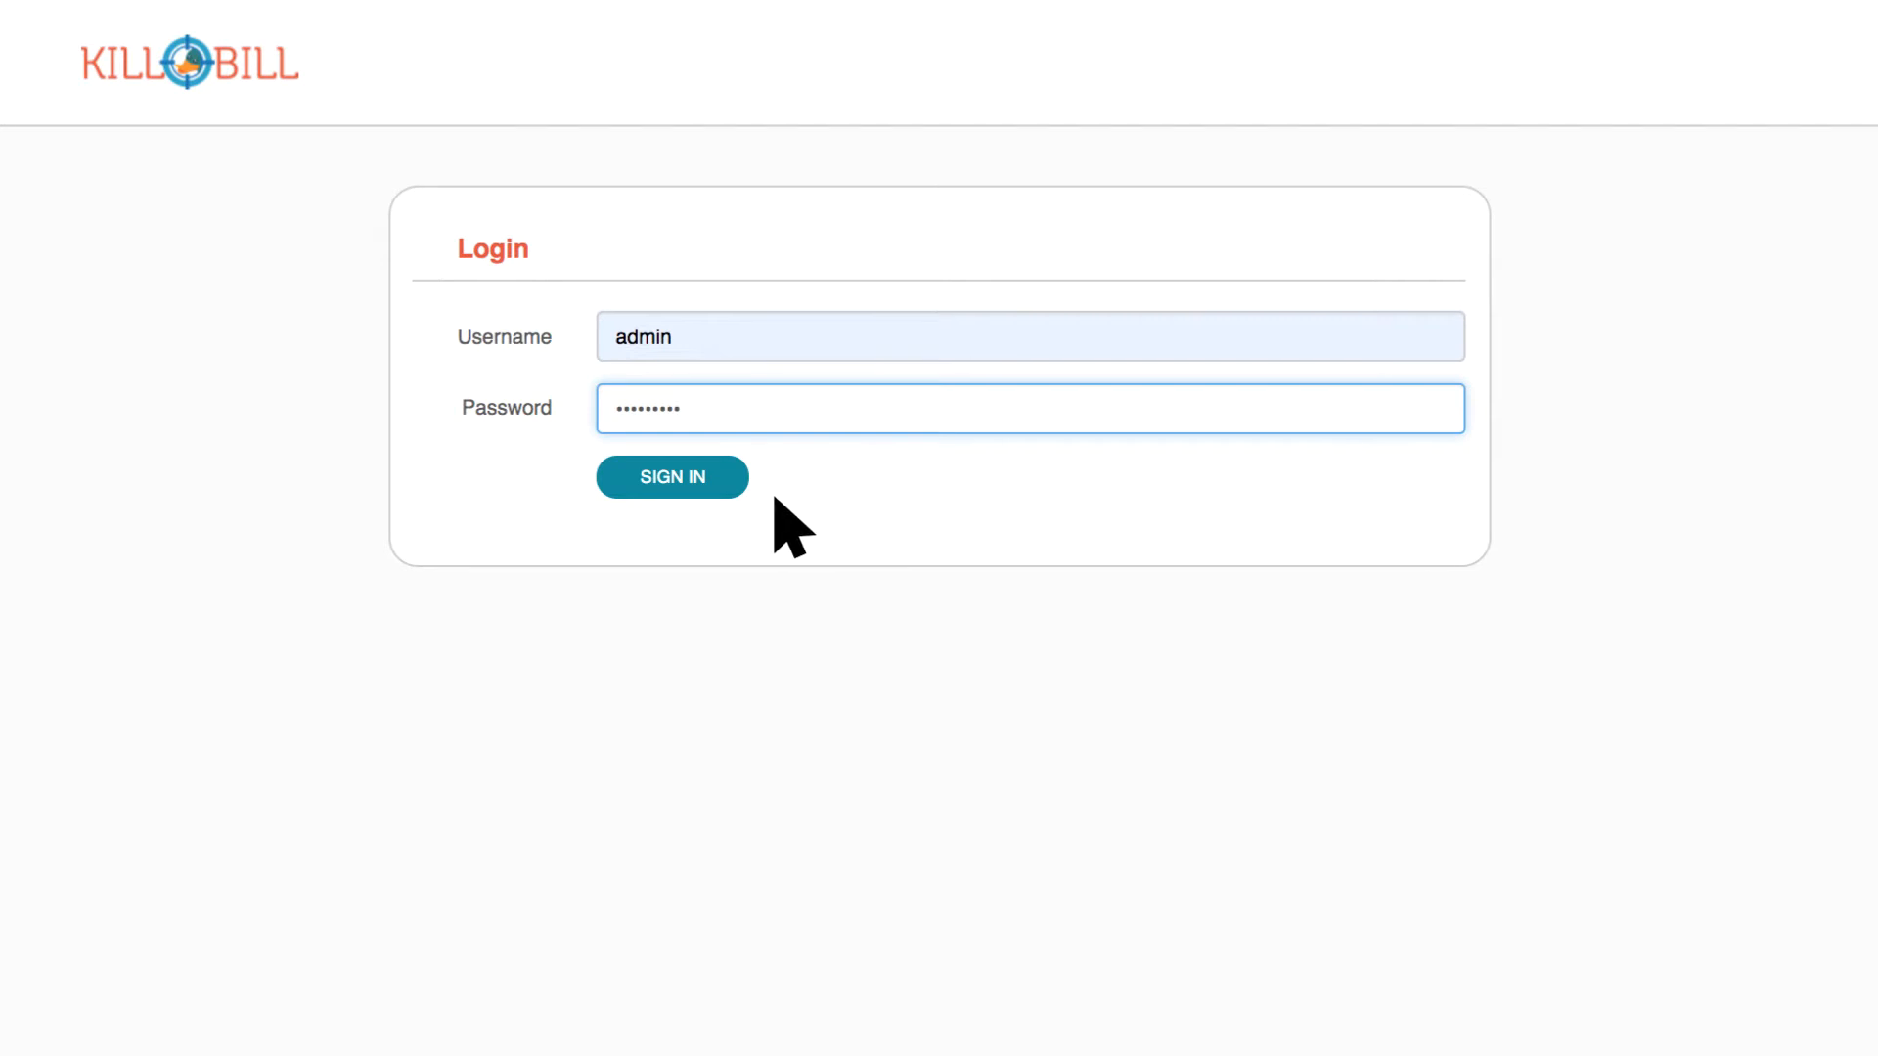
click(672, 475)
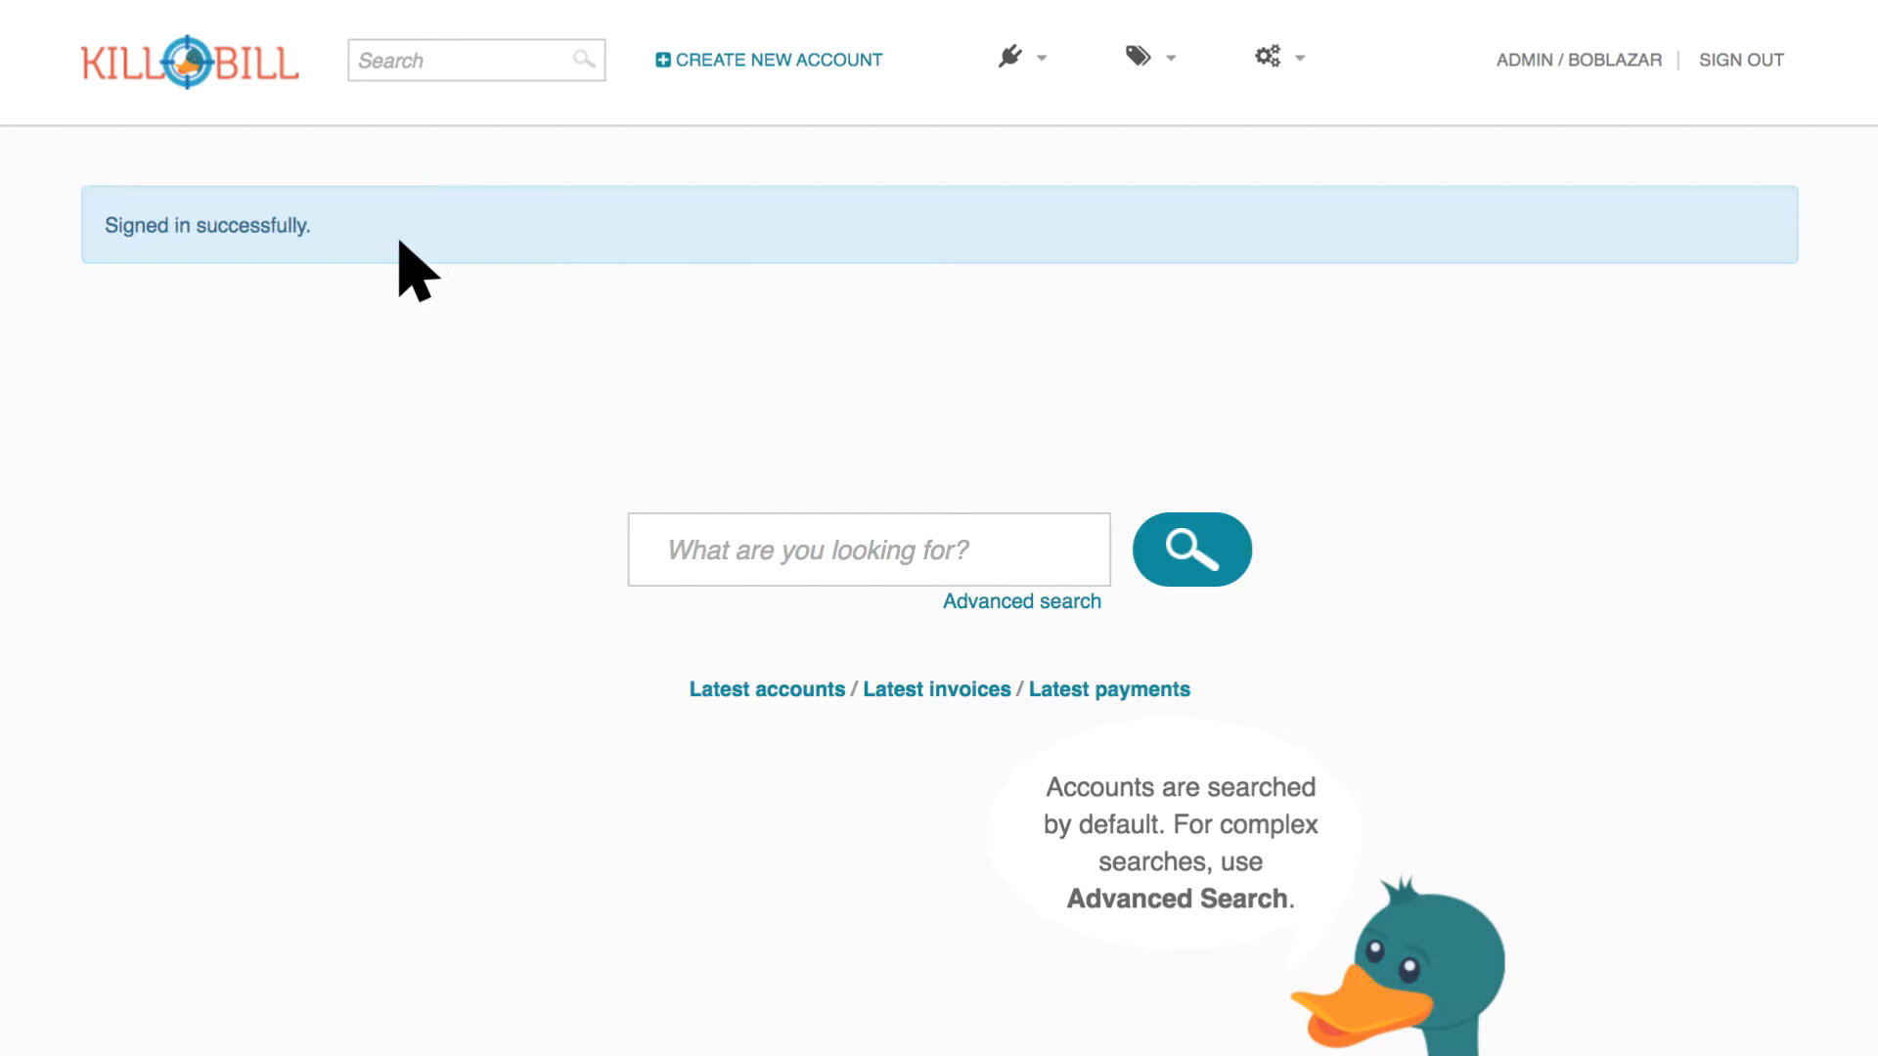
mouse_move(362, 264)
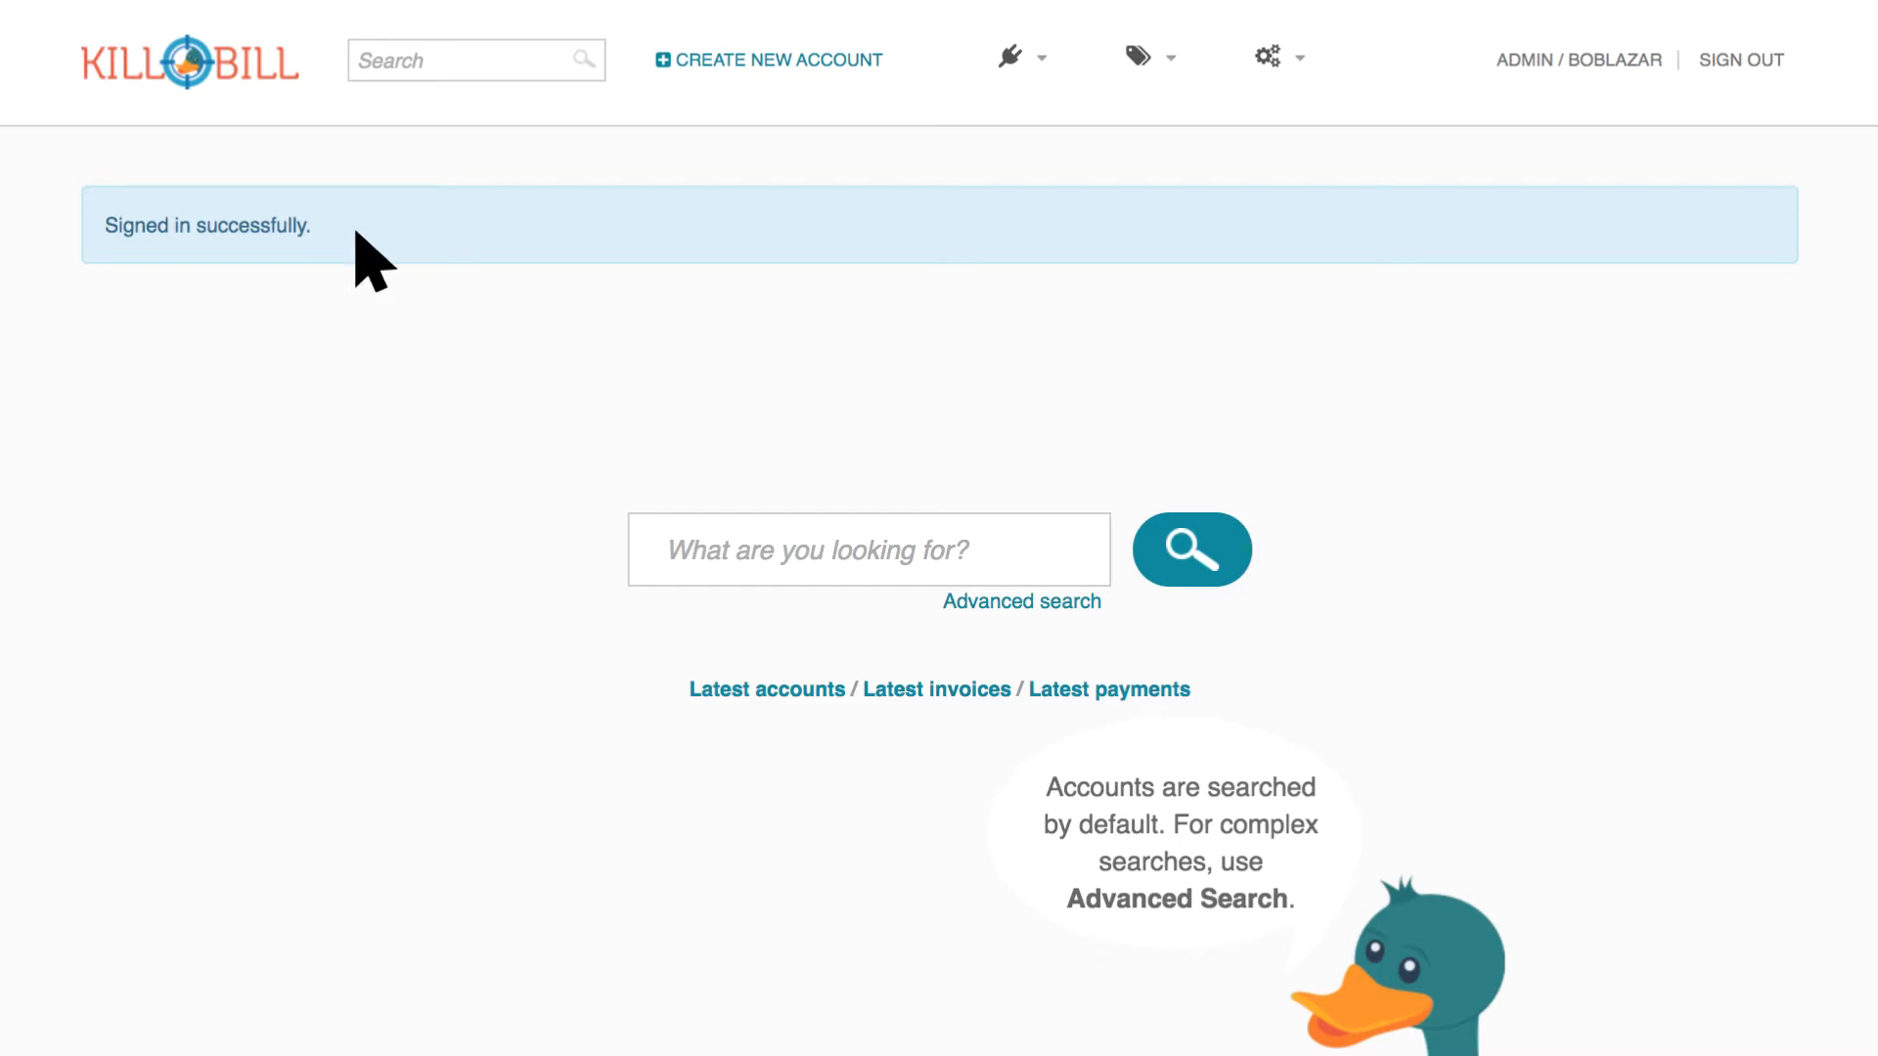
click(475, 60)
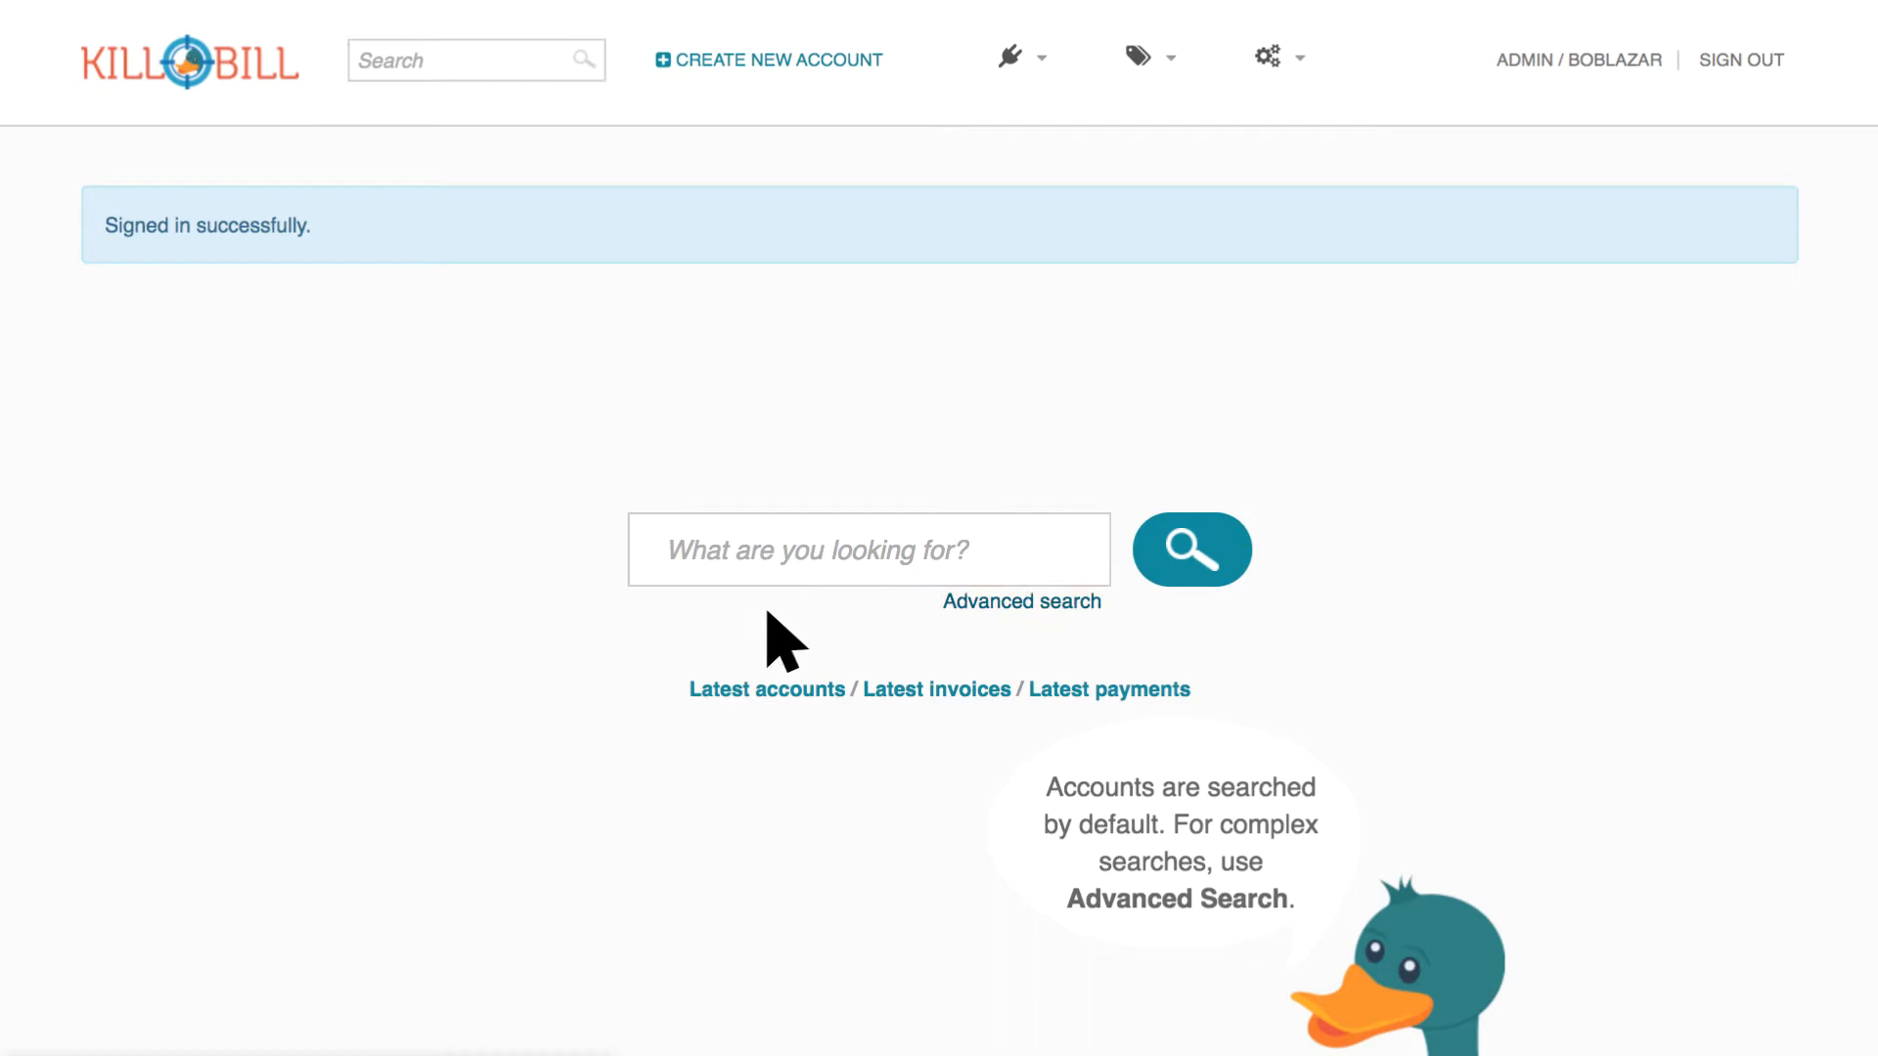
click(1020, 602)
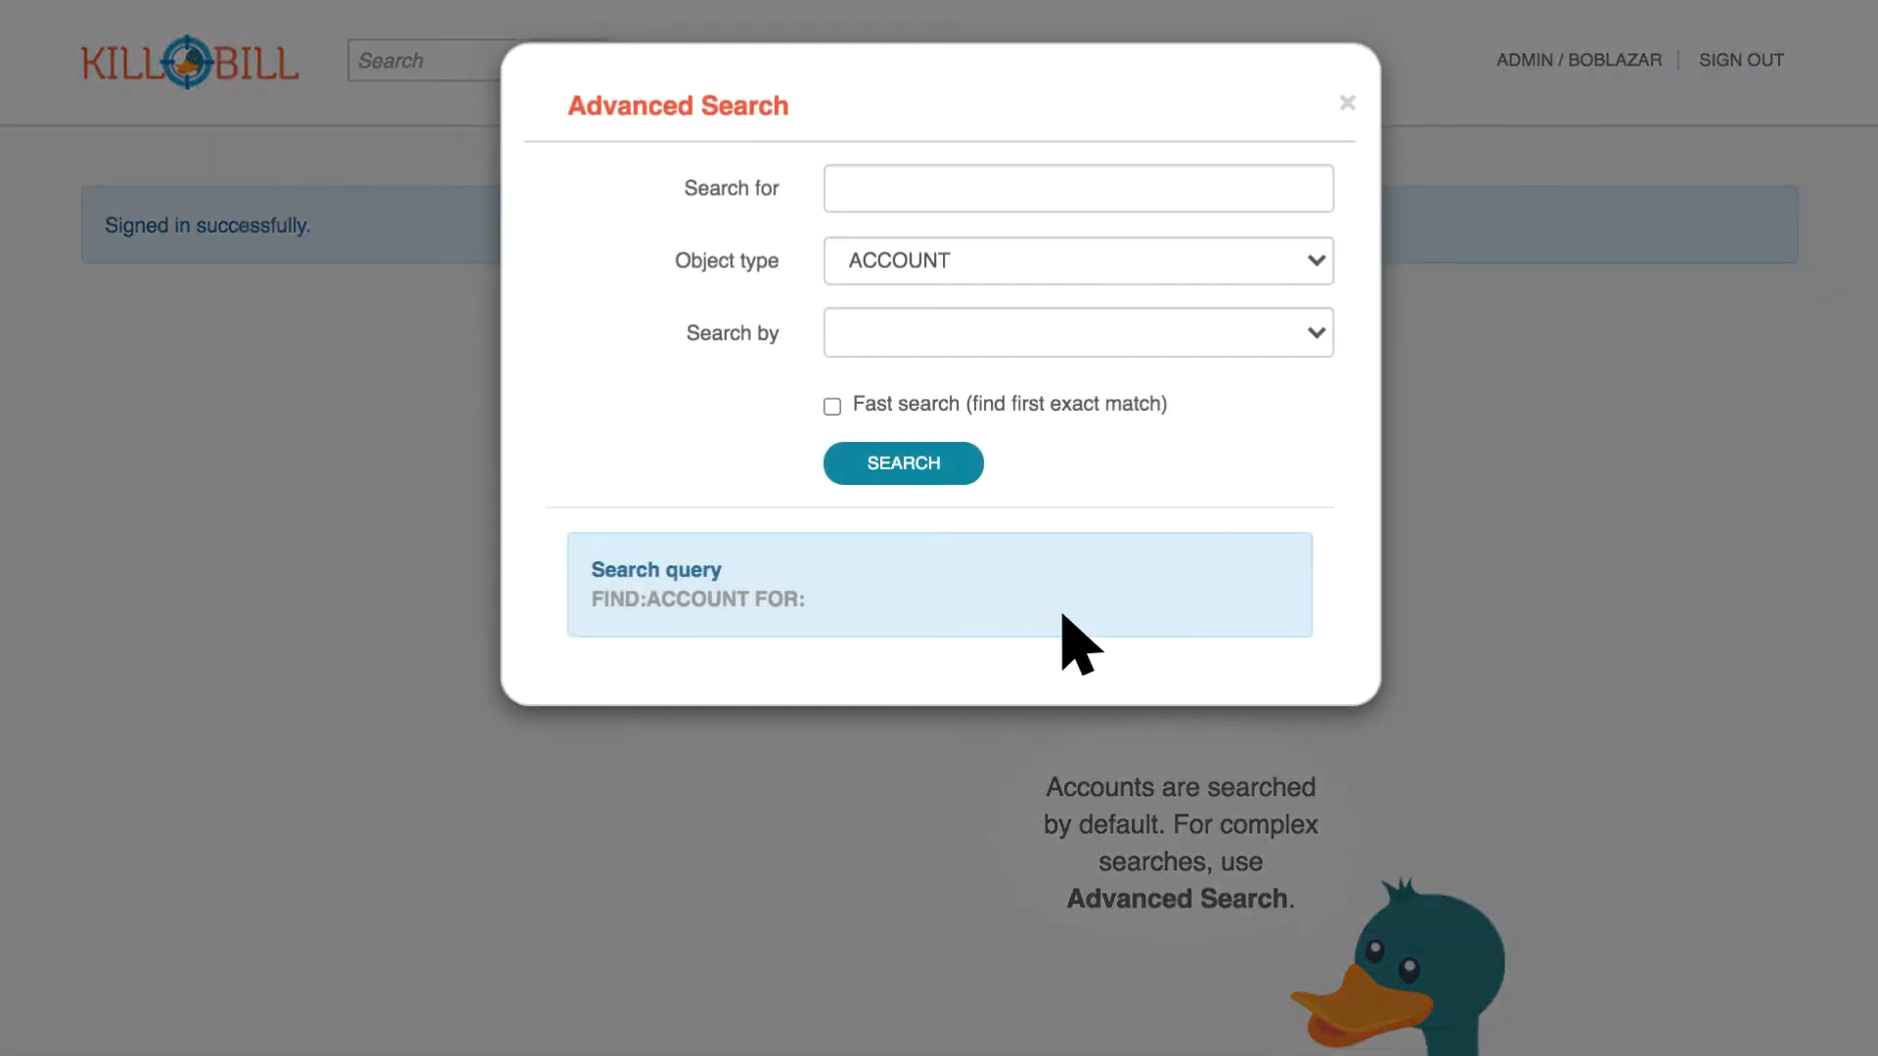
click(1077, 260)
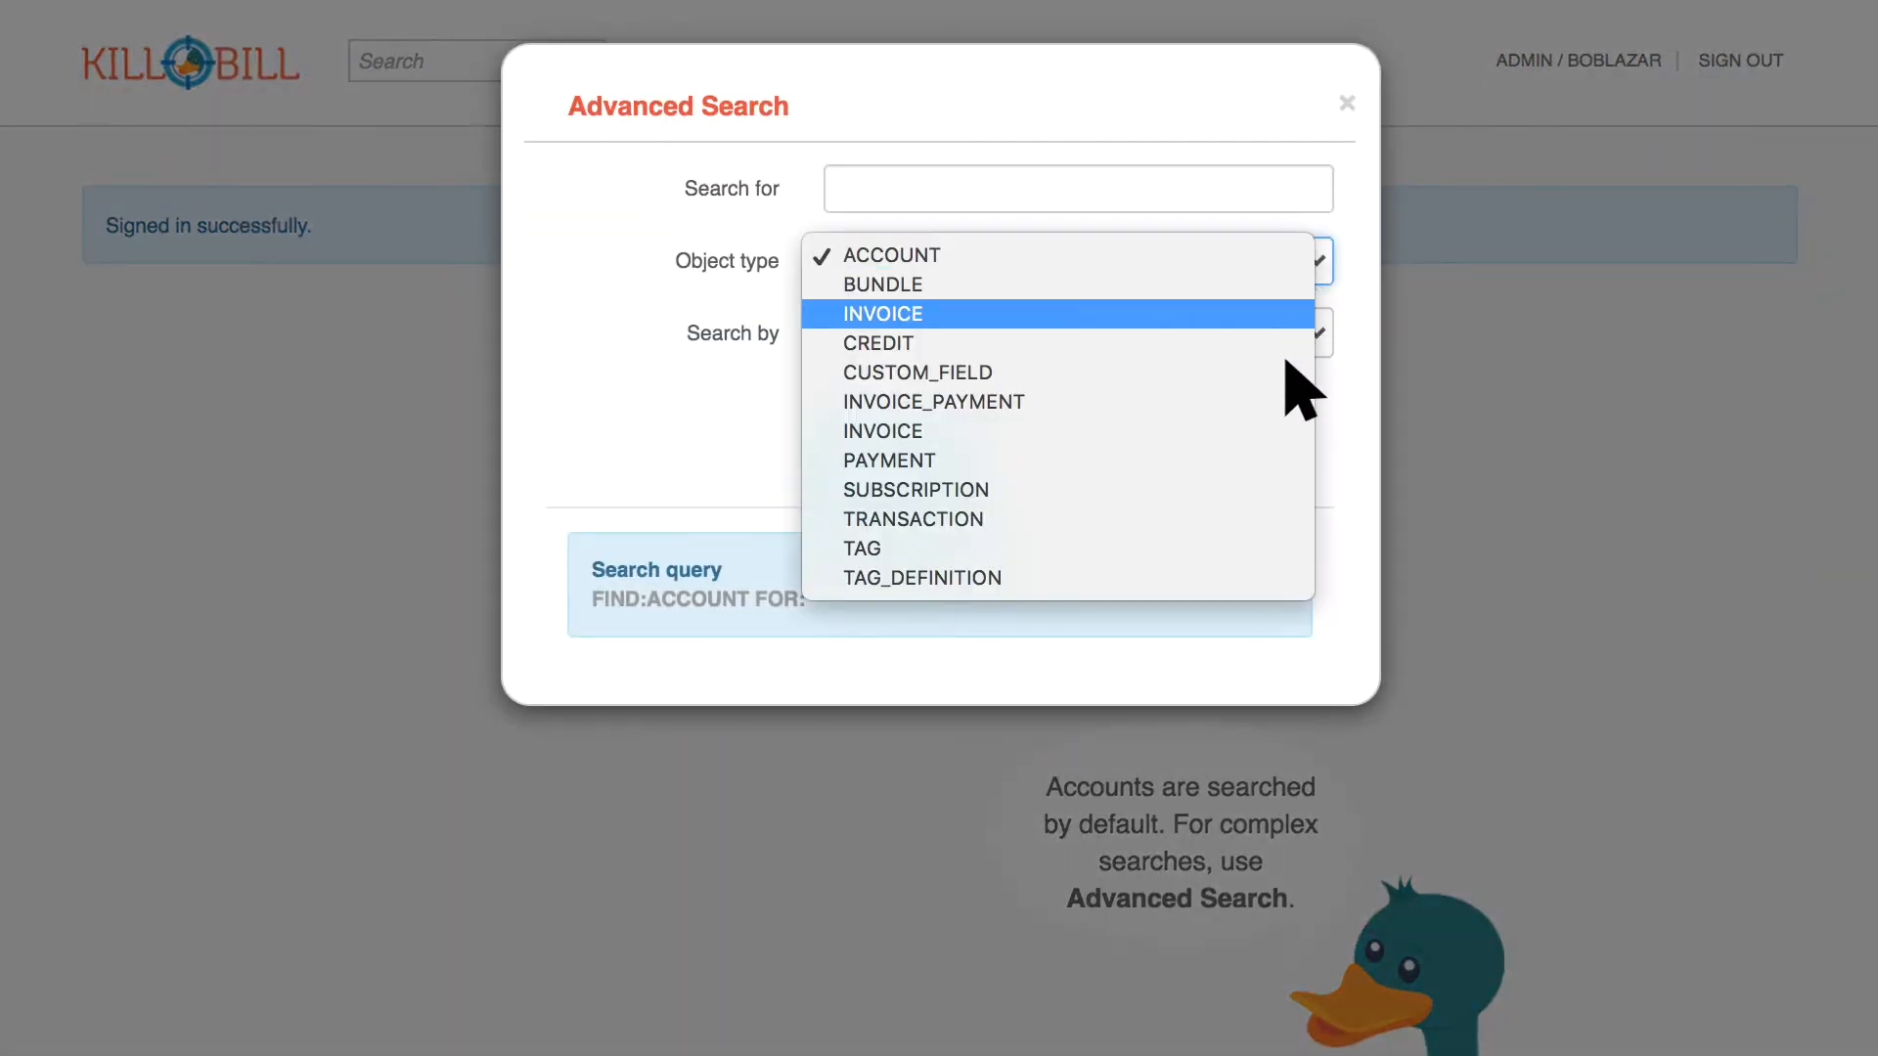
mouse_move(1372, 144)
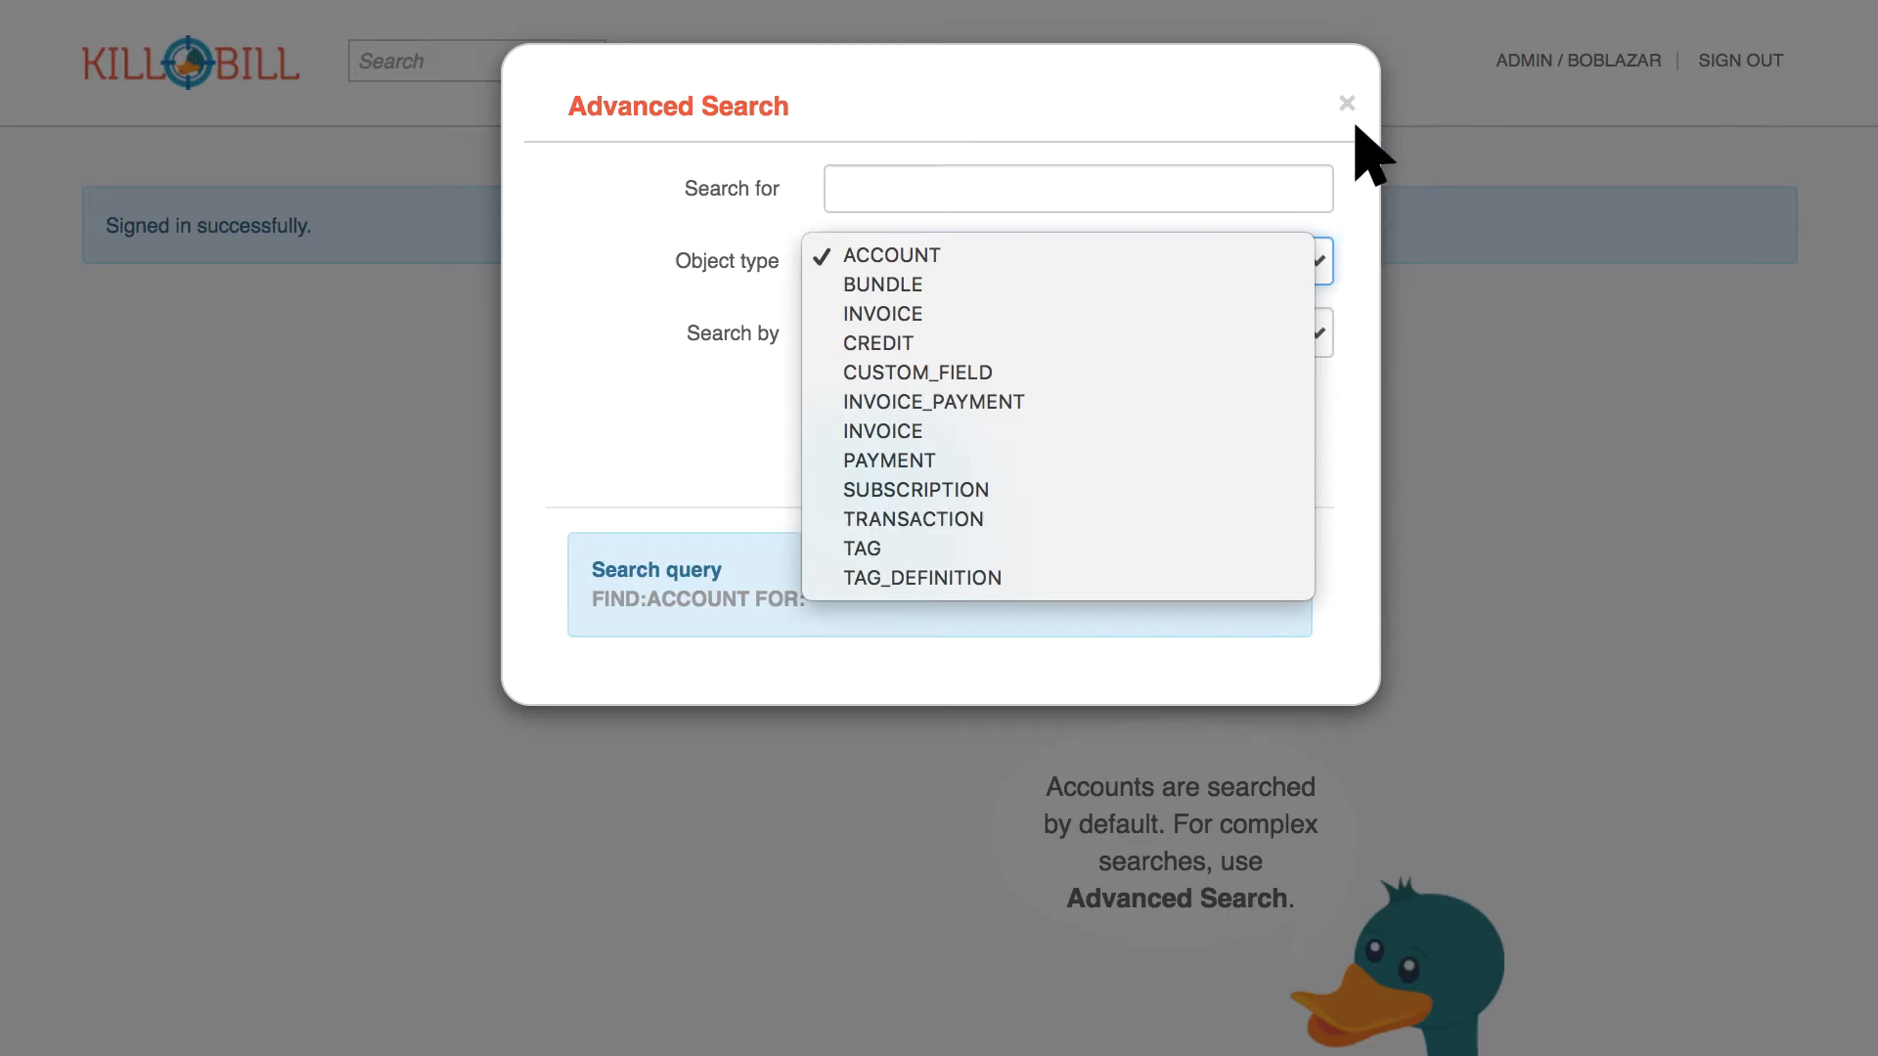
click(1346, 101)
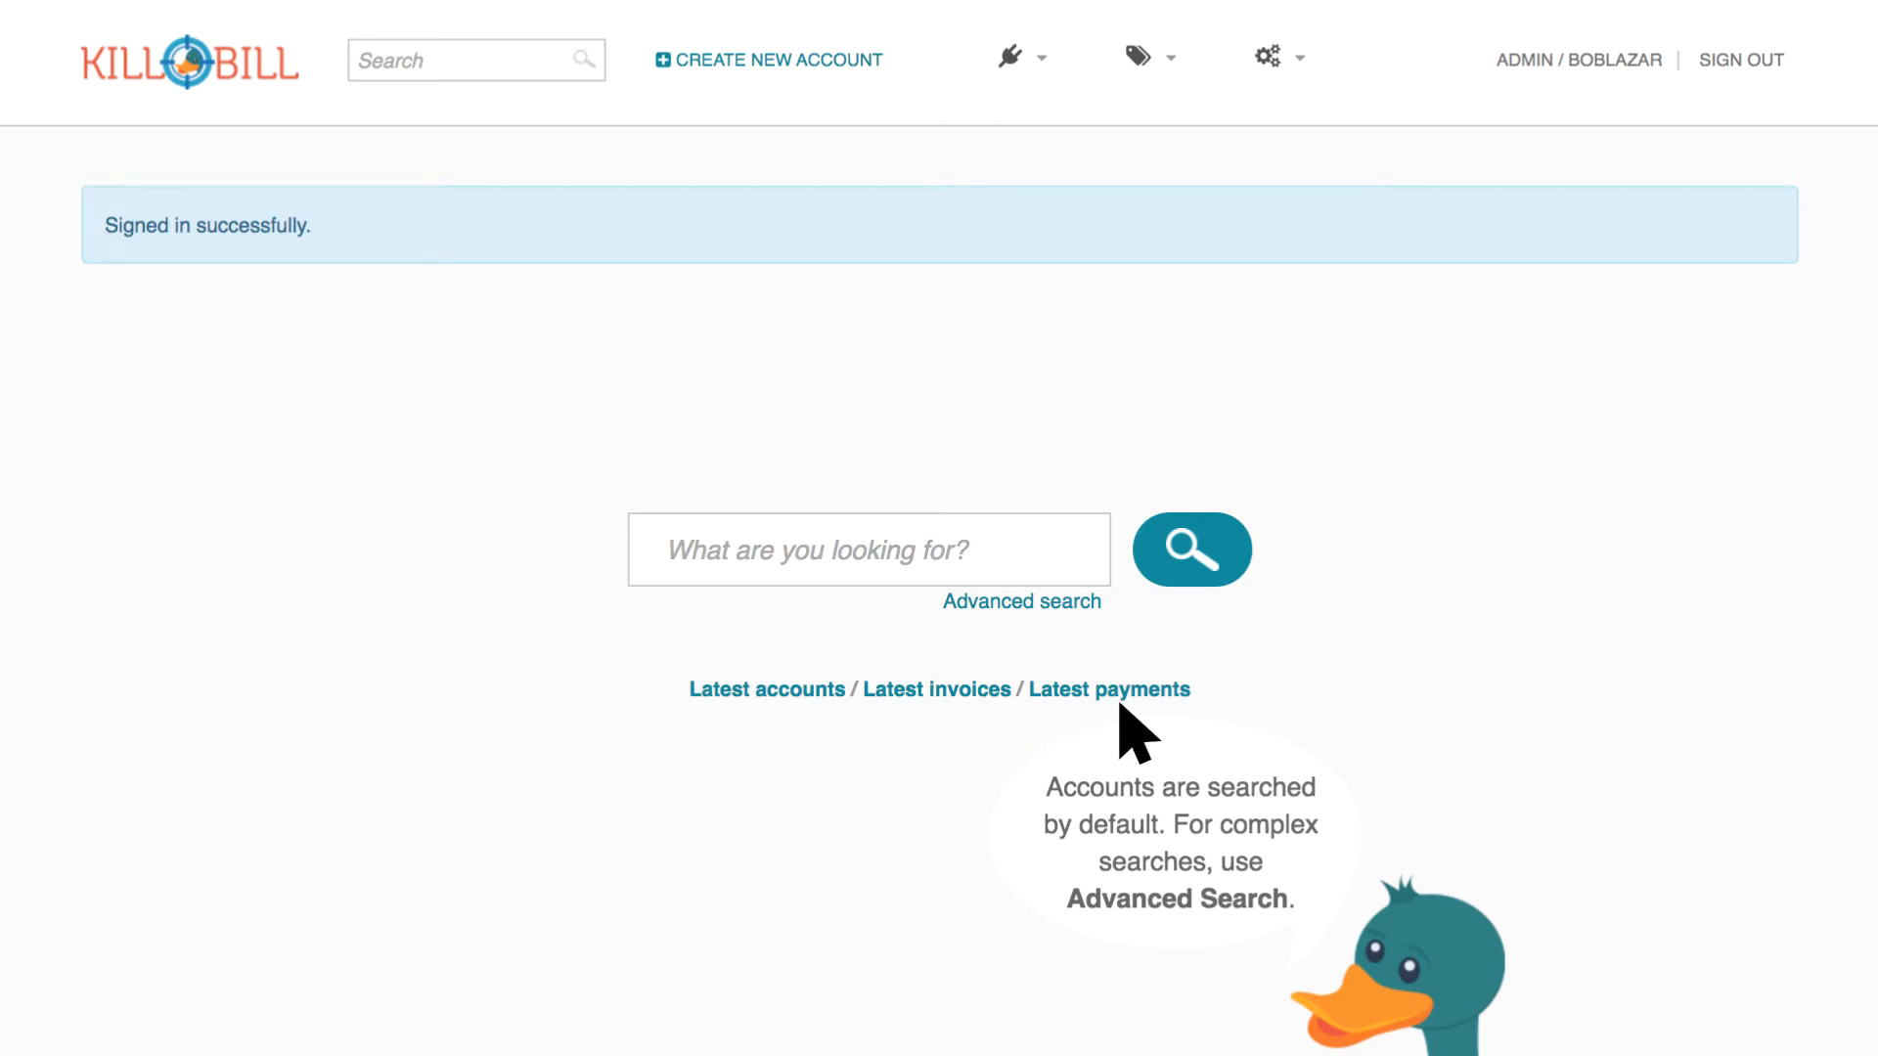
mouse_move(910, 329)
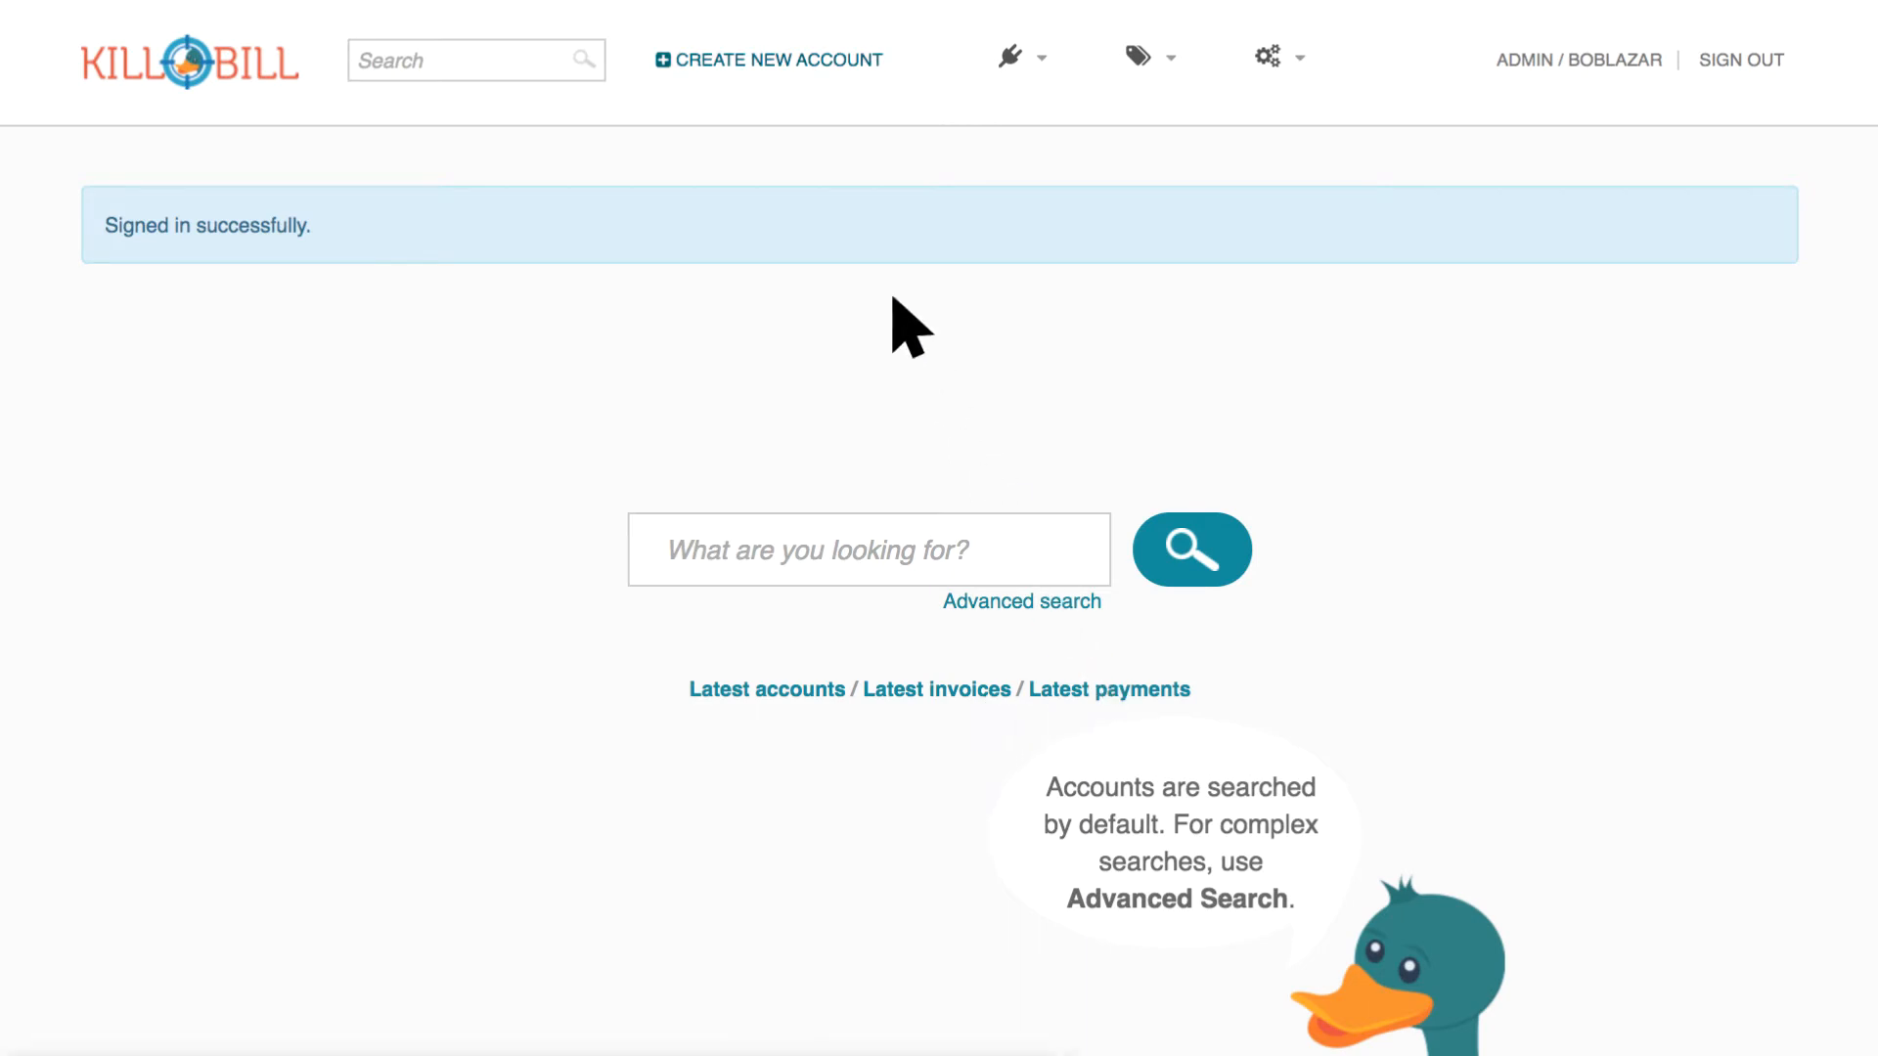
click(767, 59)
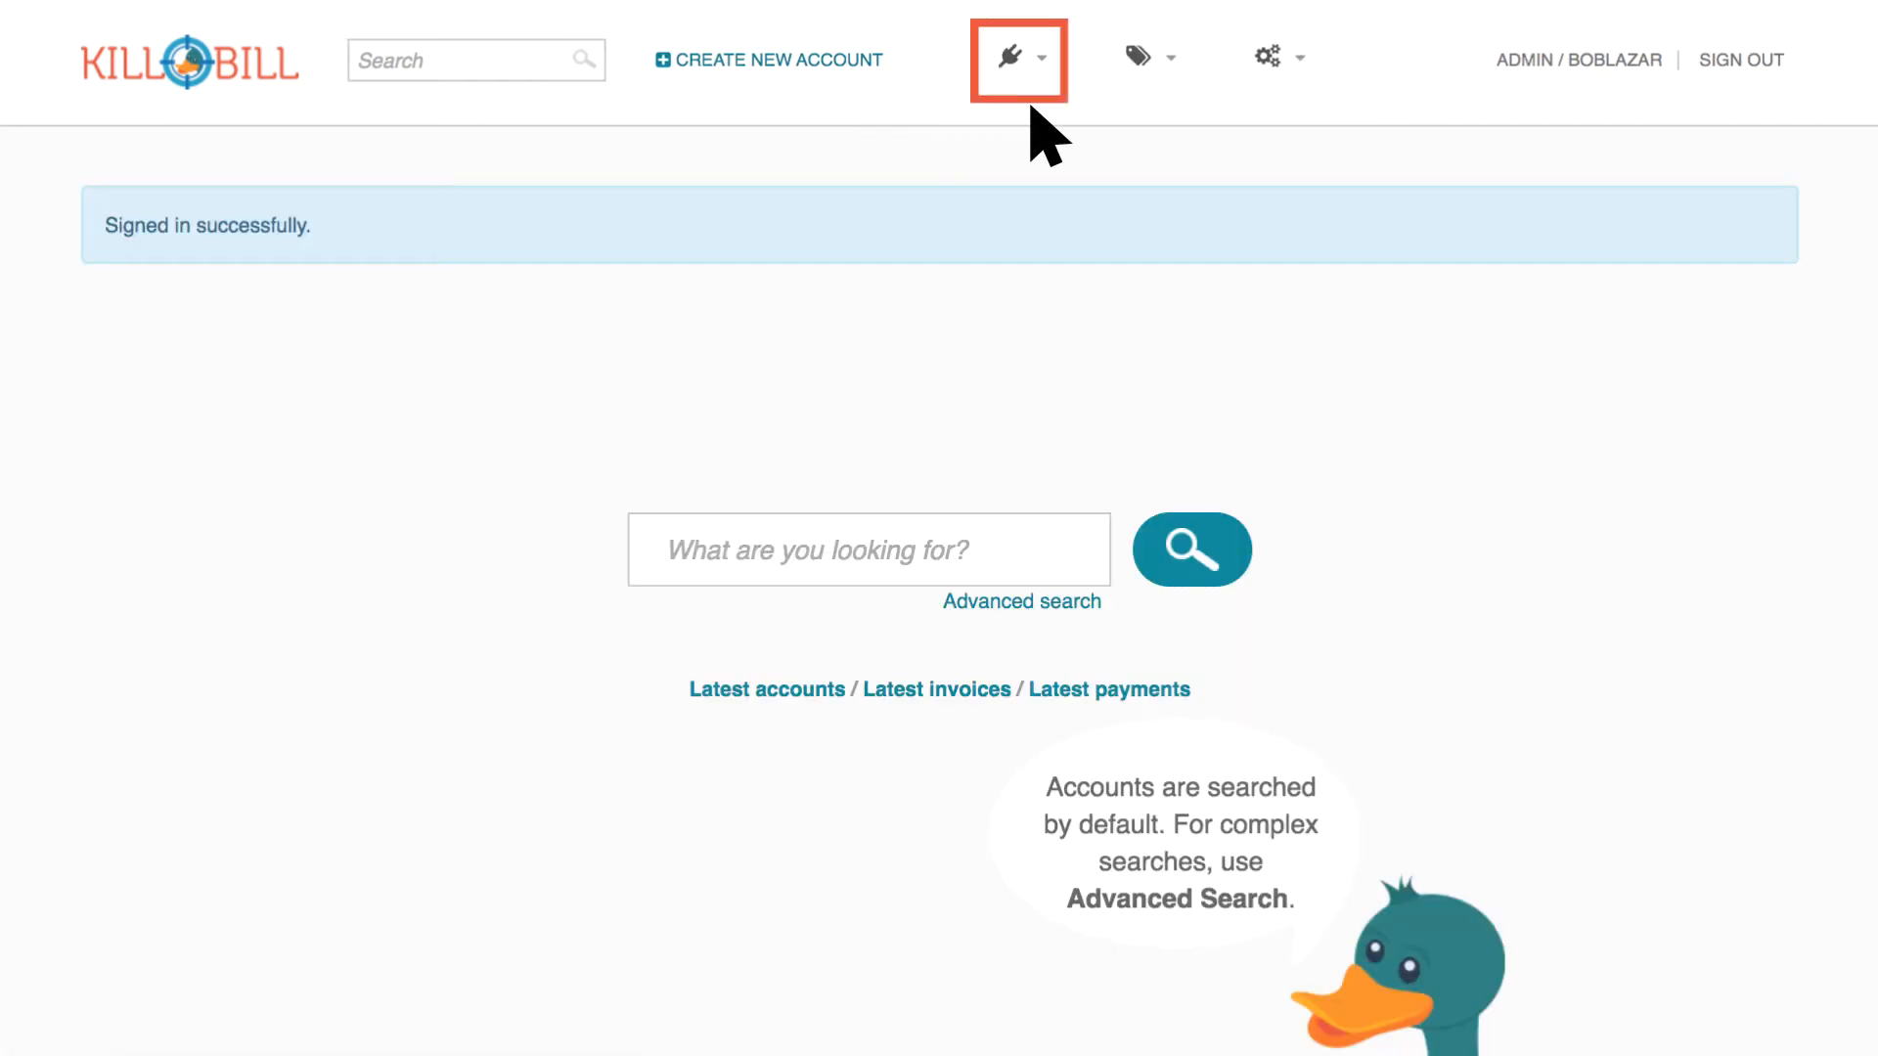
click(1017, 59)
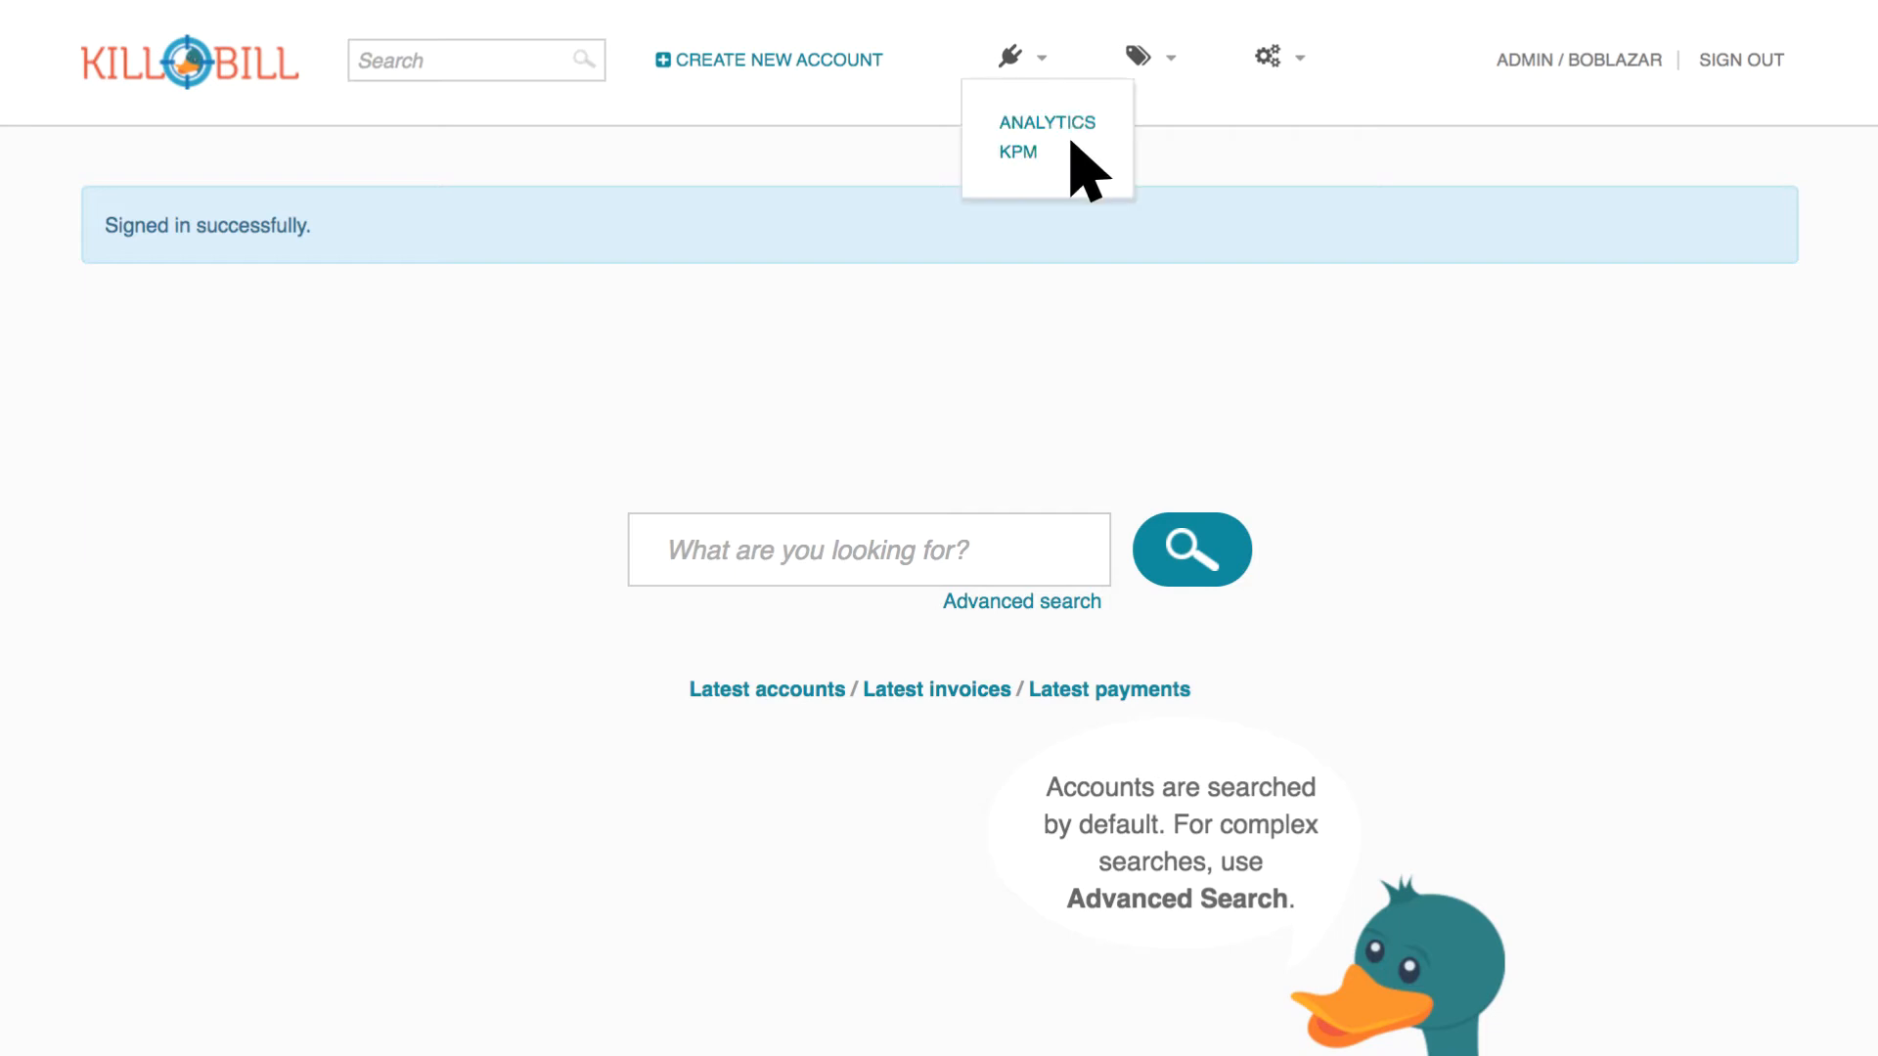
mouse_move(1088, 196)
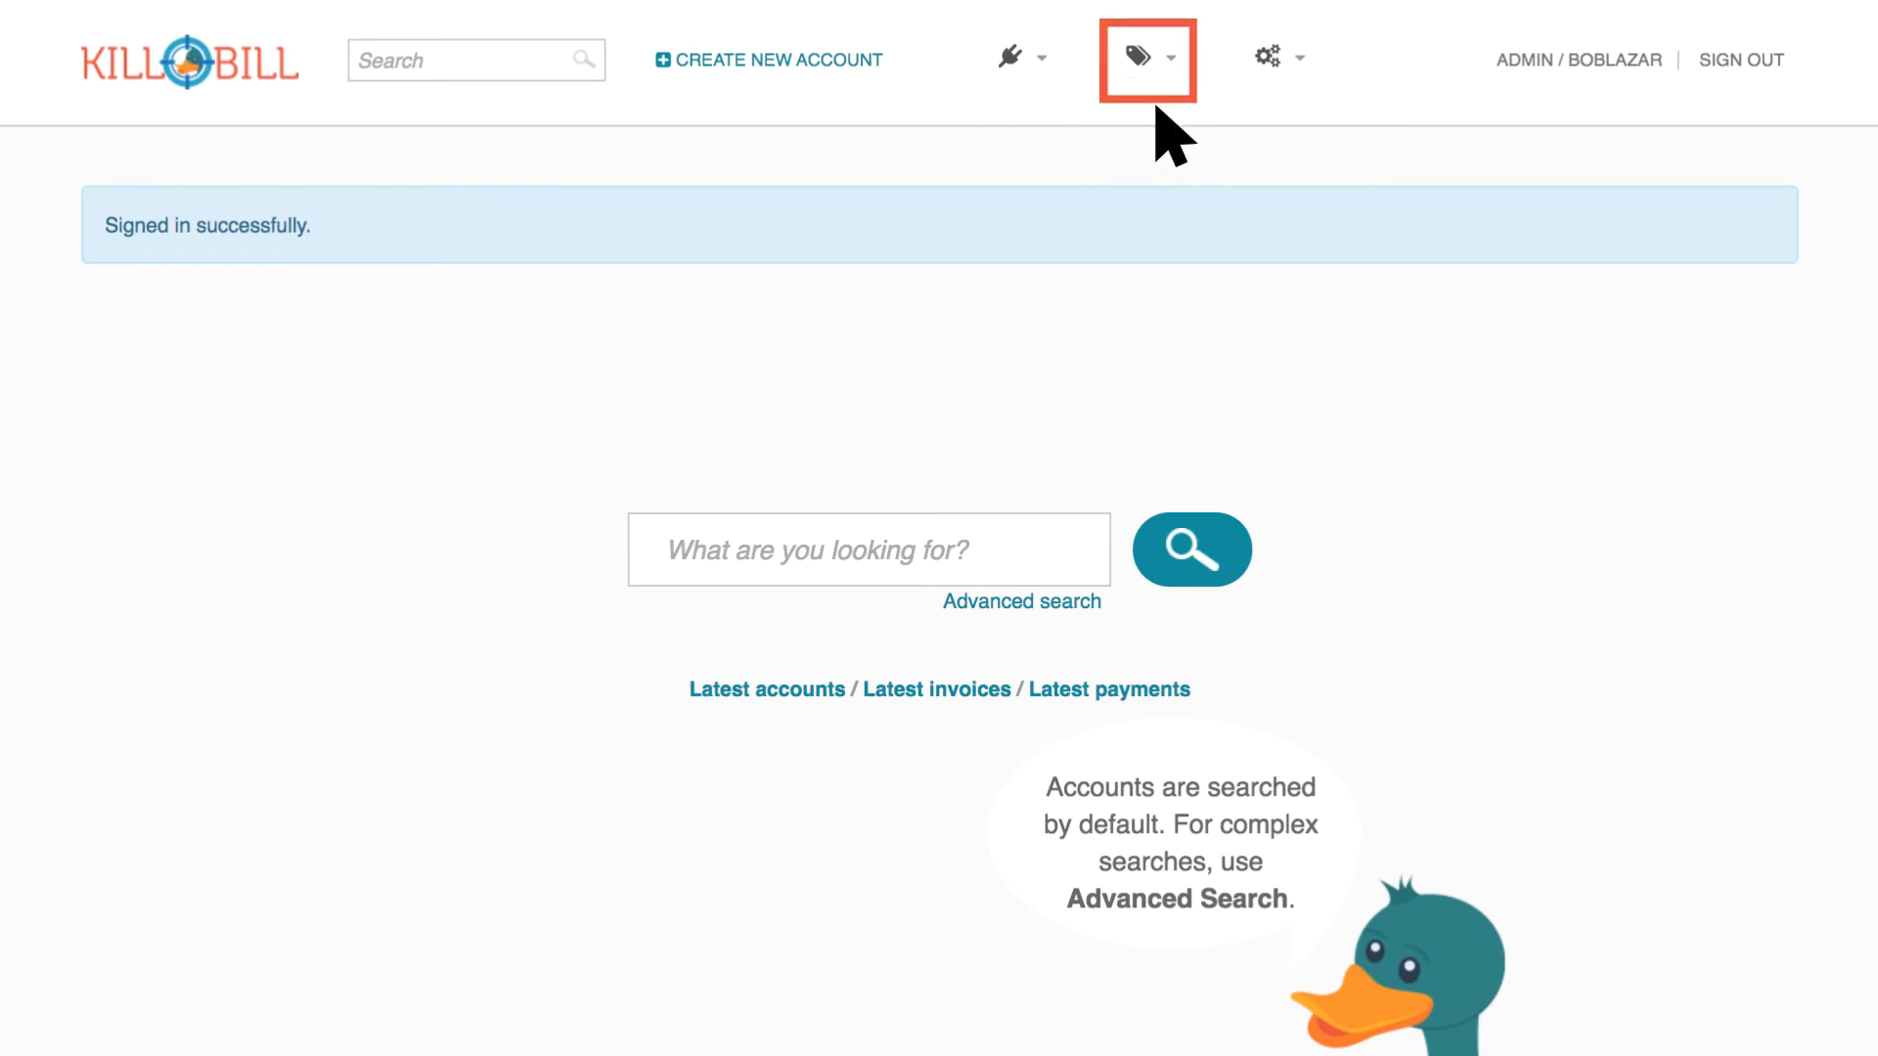
click(1146, 58)
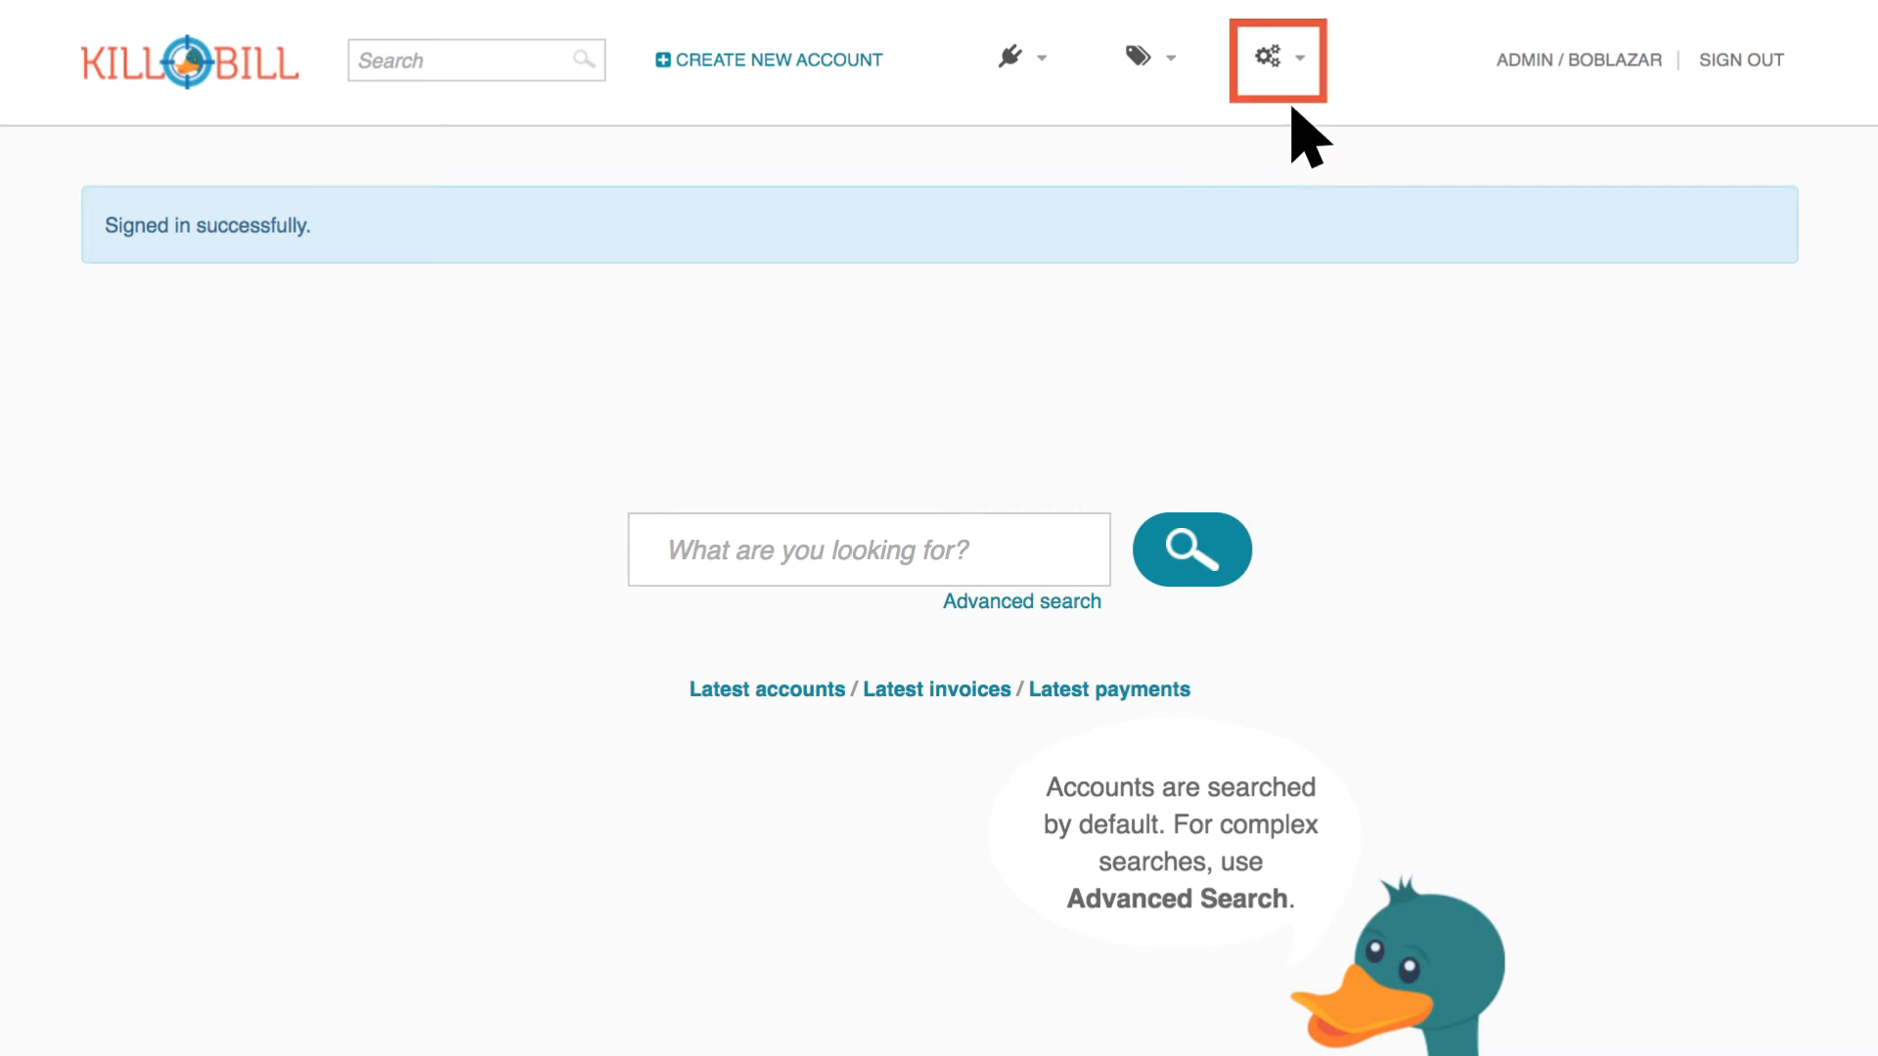
click(1275, 59)
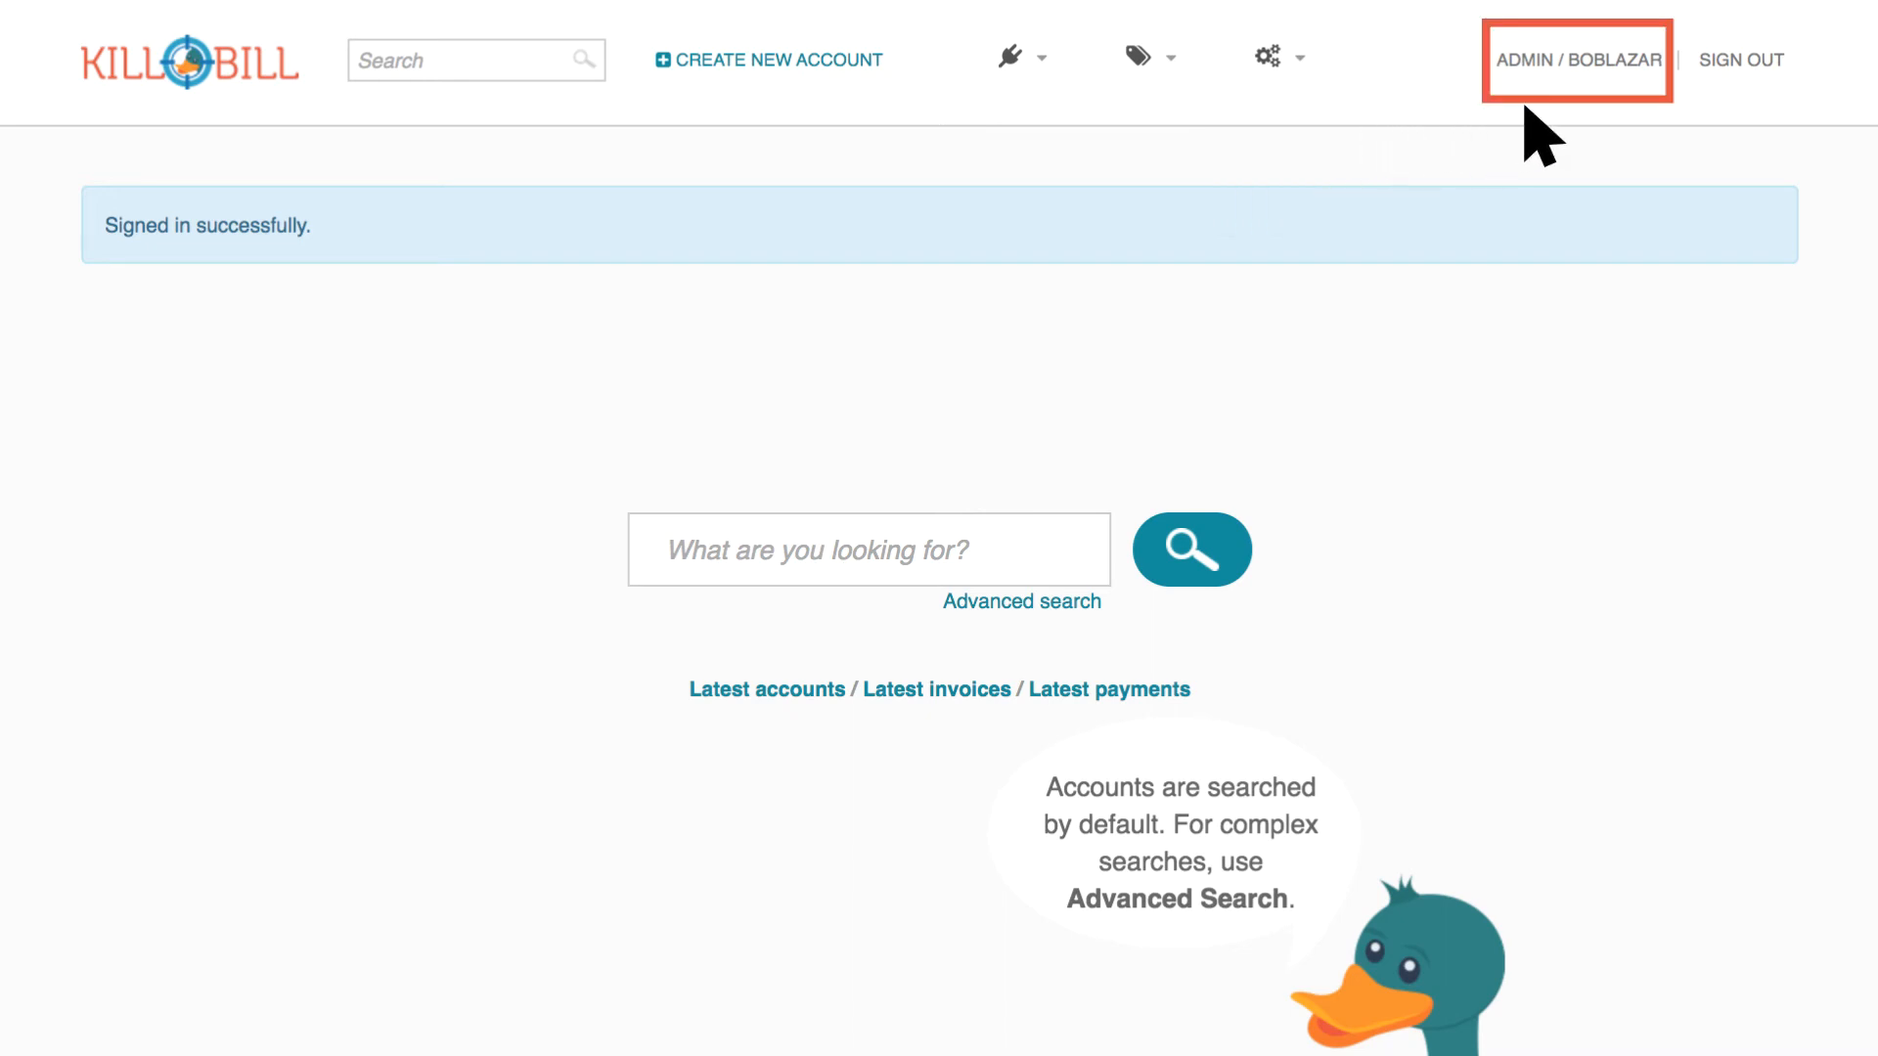
mouse_move(1653, 132)
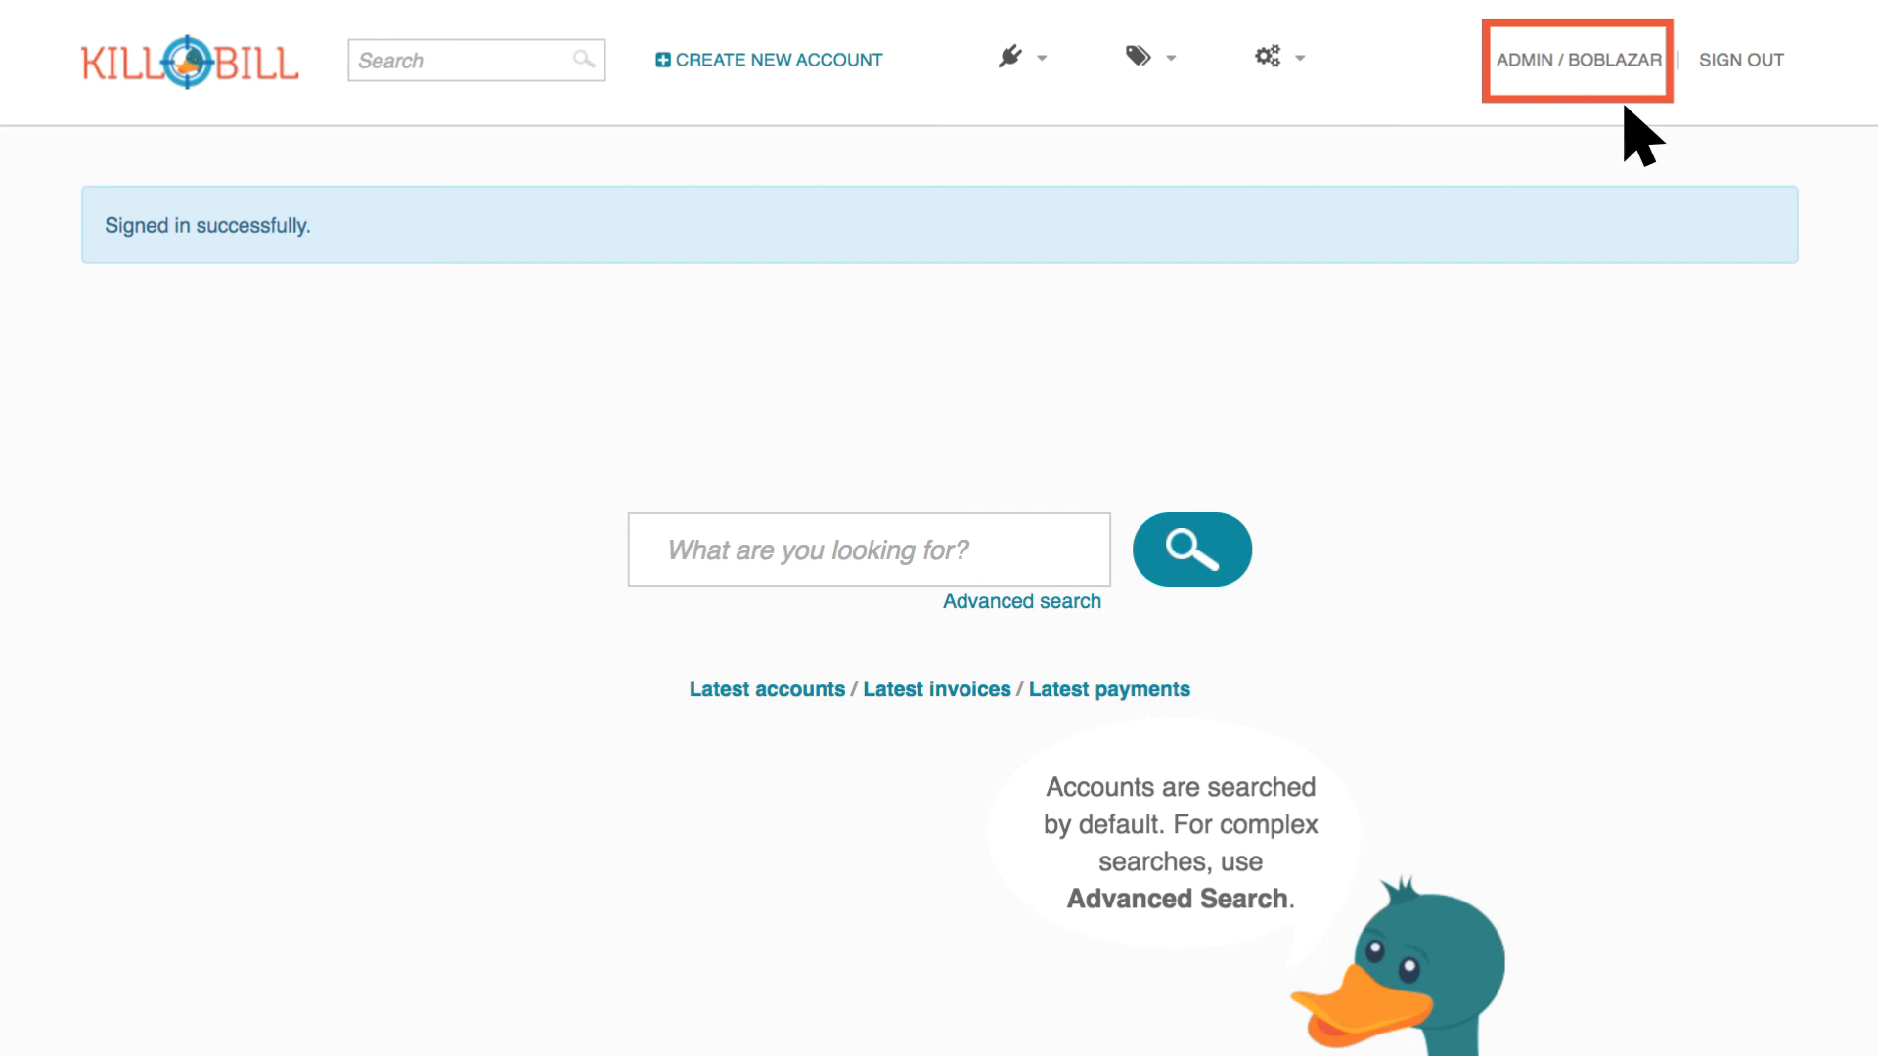
mouse_move(1545, 119)
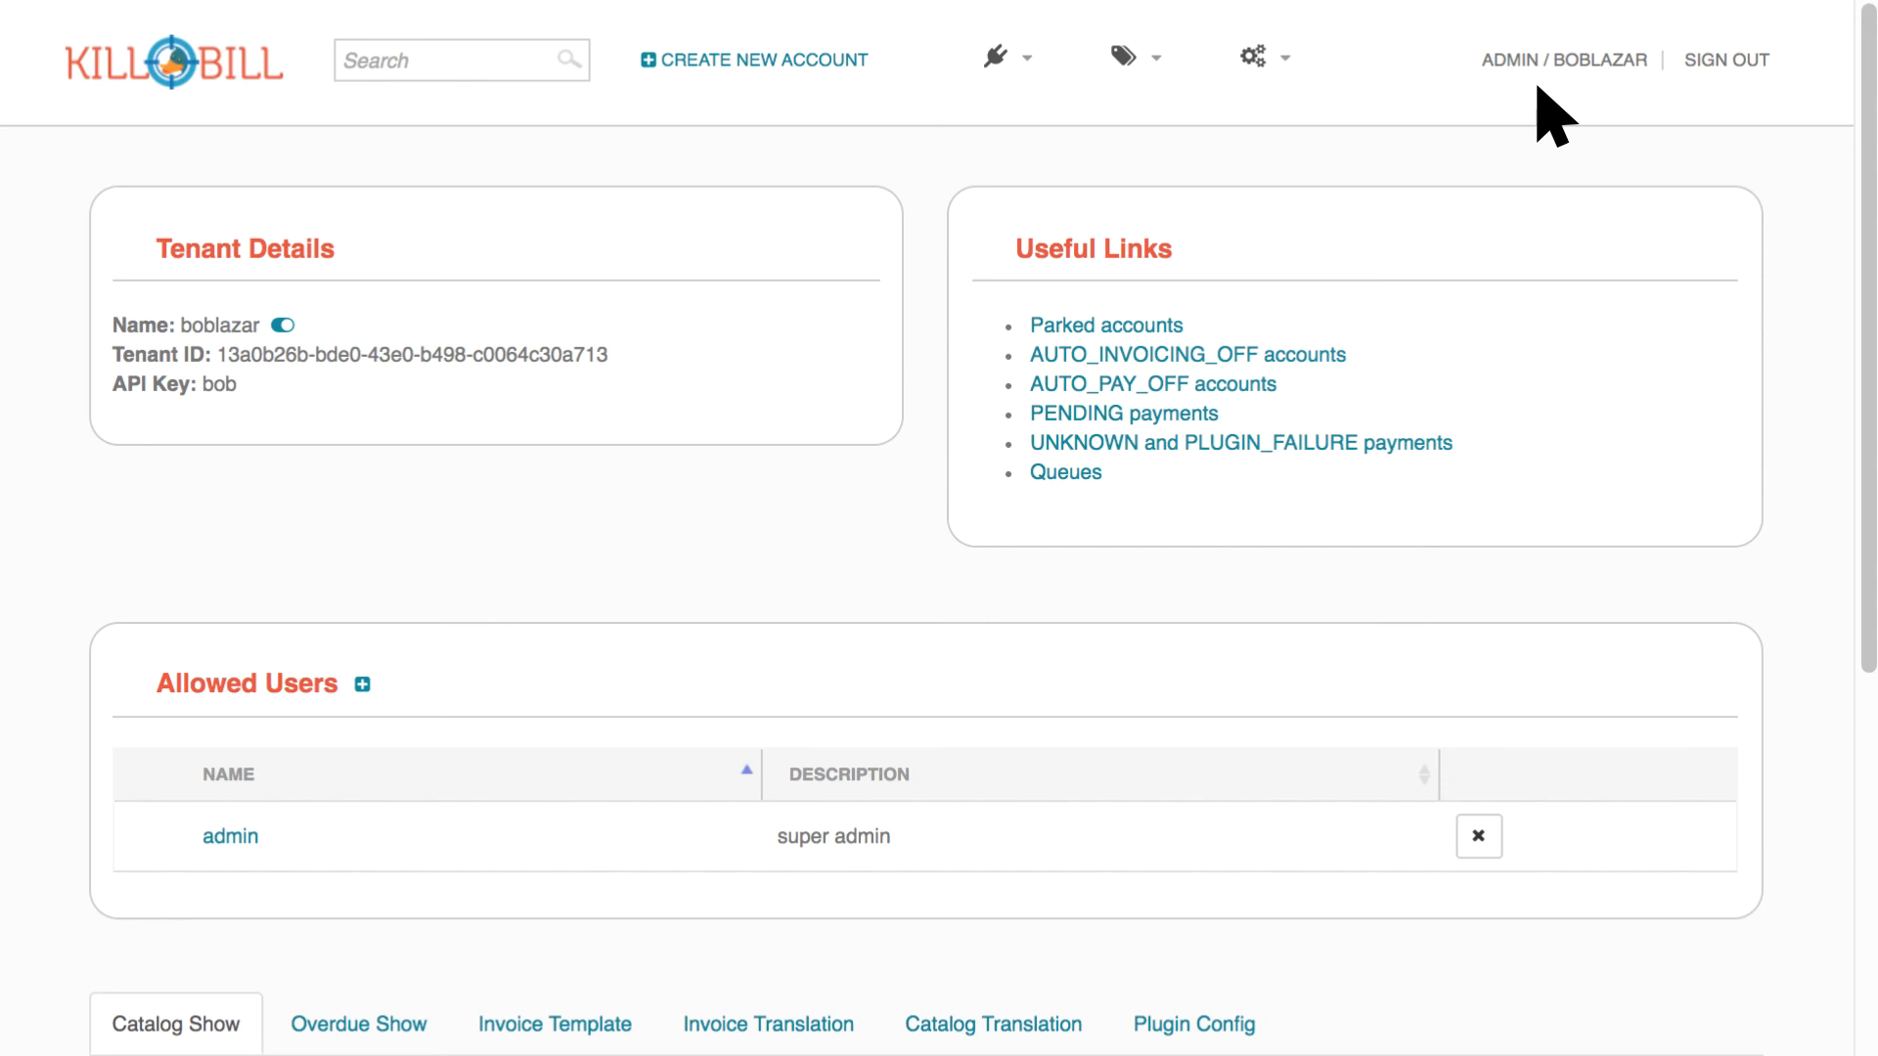
mouse_move(1054, 119)
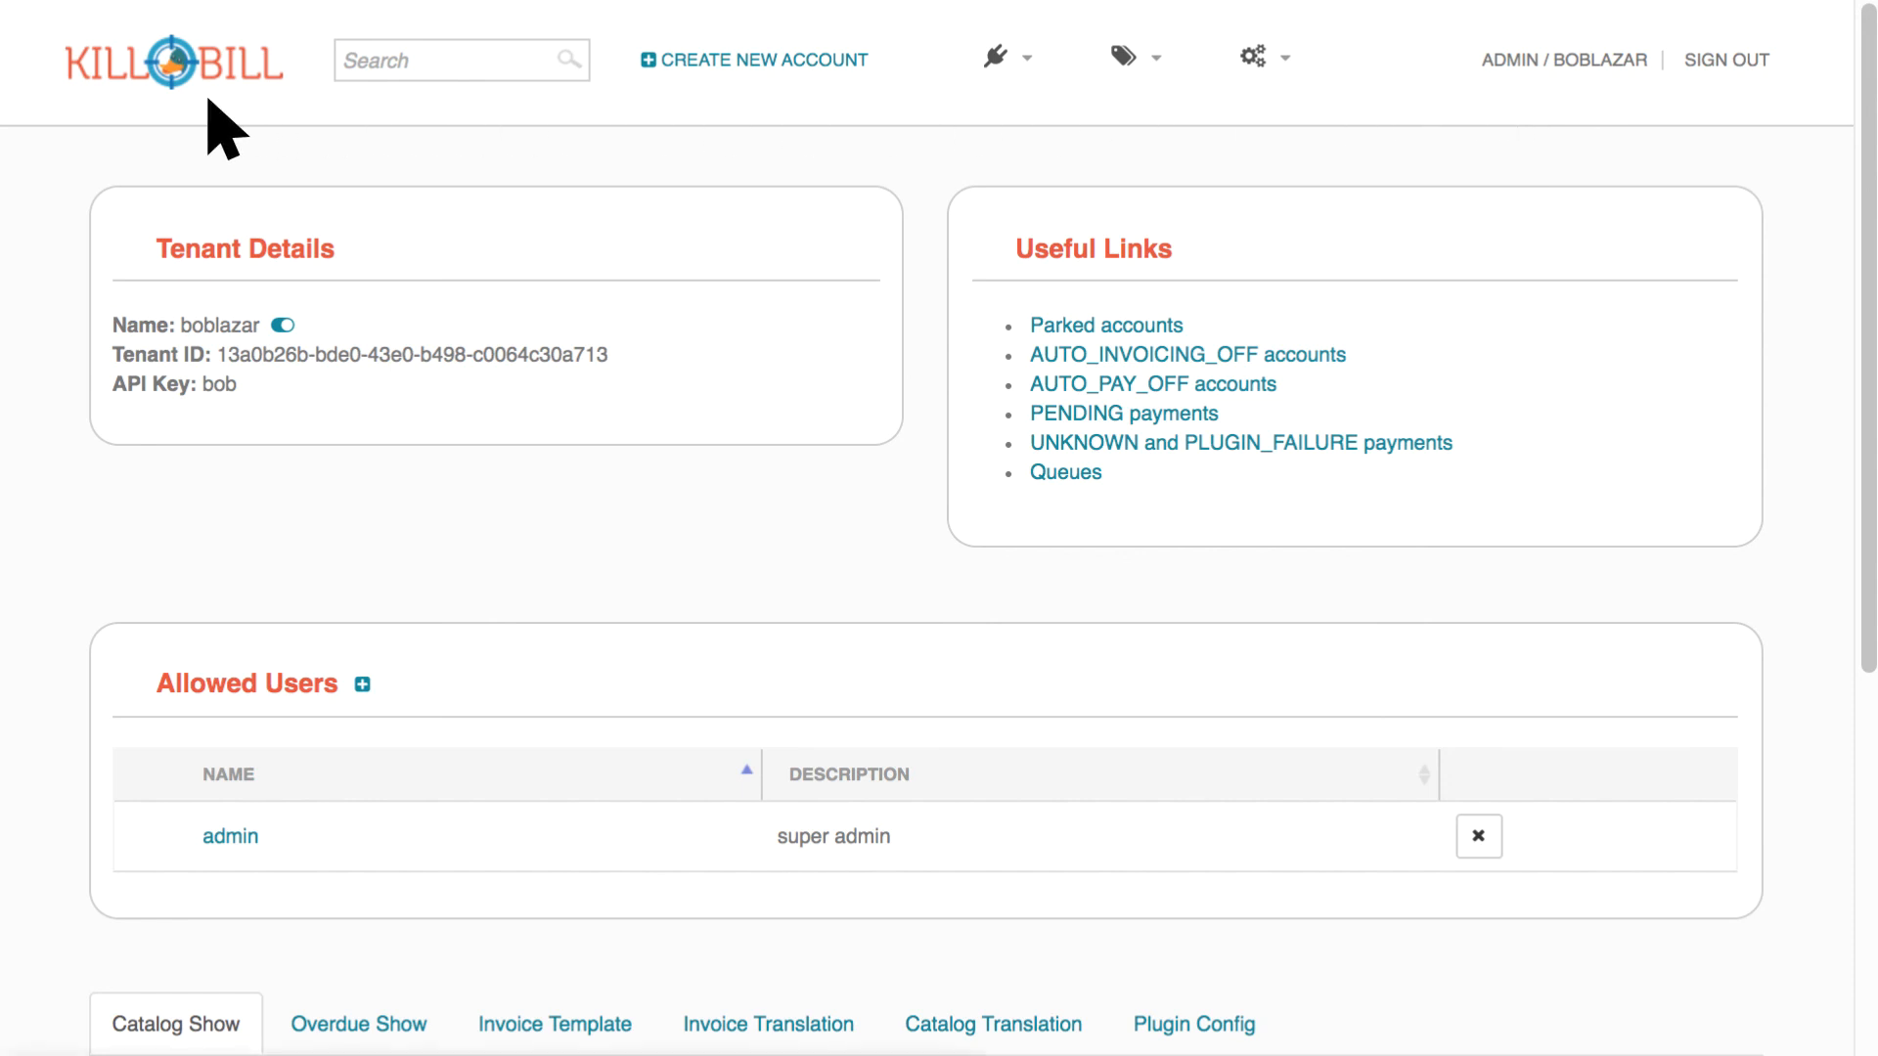
Return from the tenant configuration page to the Kaui homepage via the Kill Bill logo
click(175, 59)
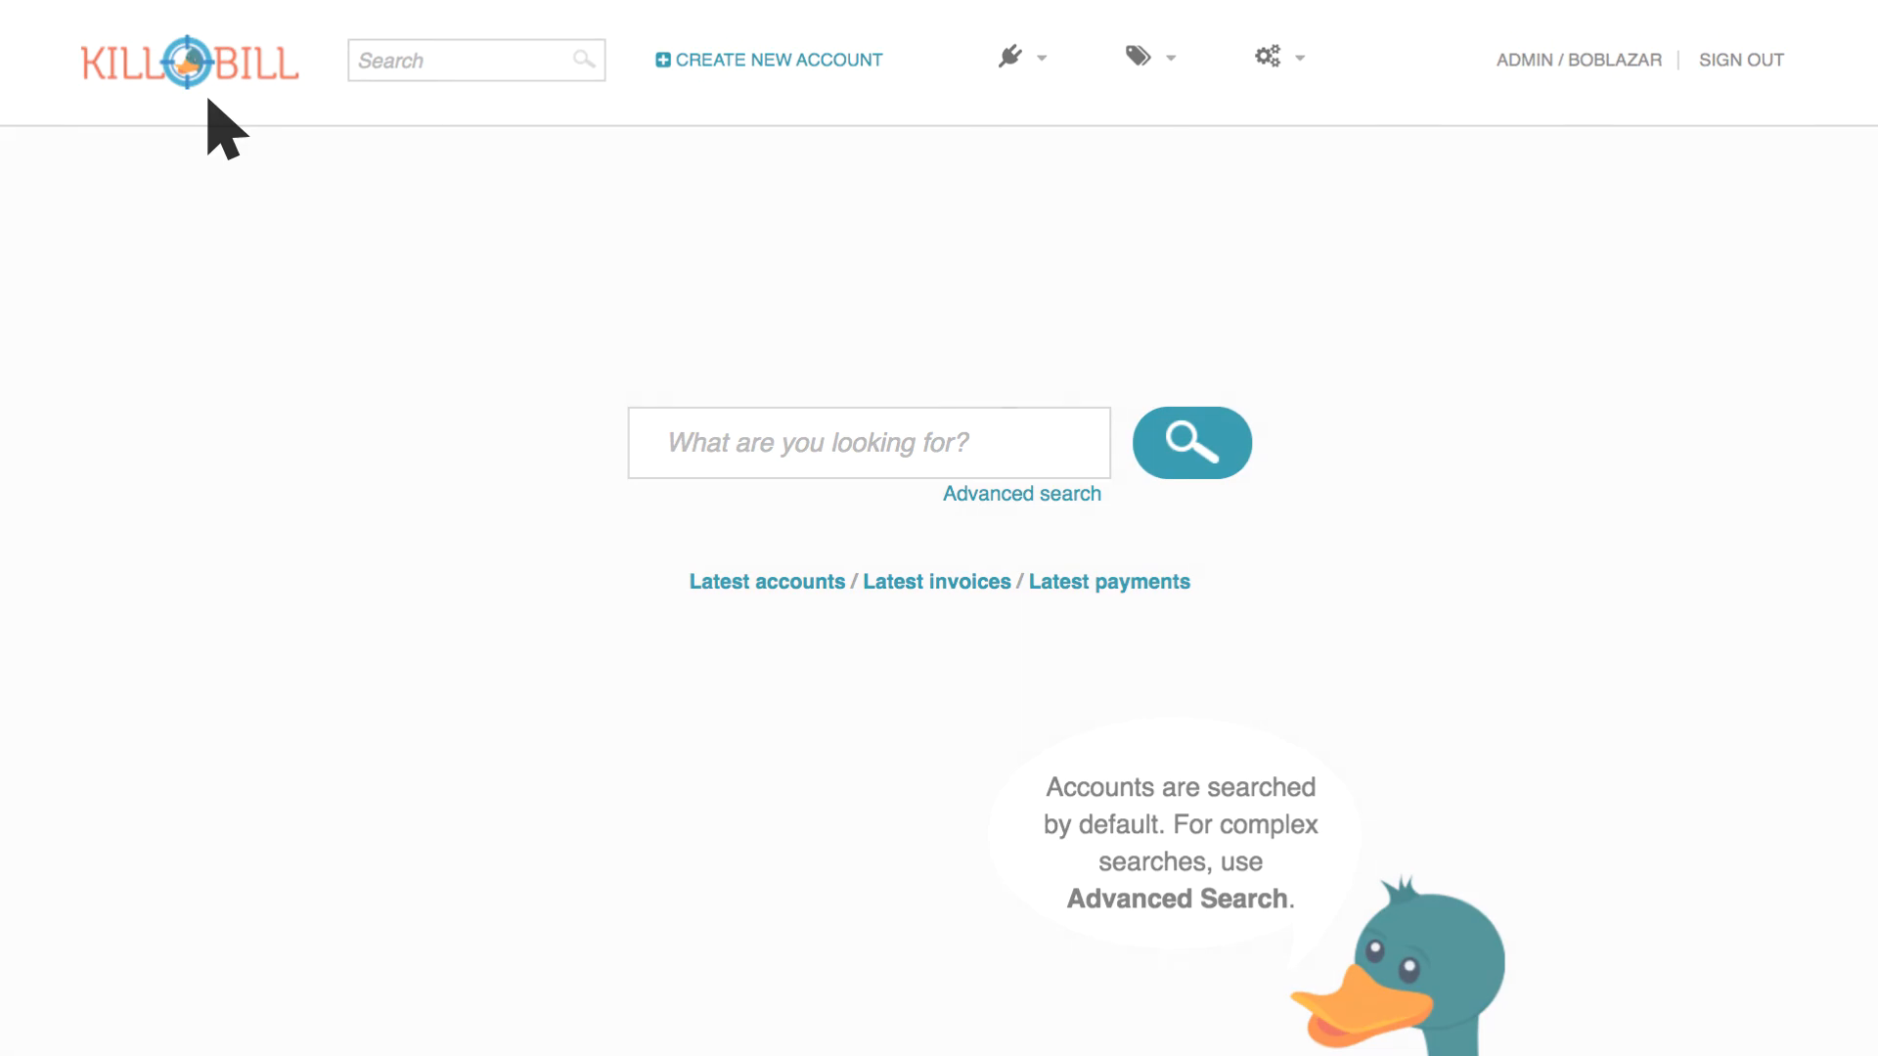